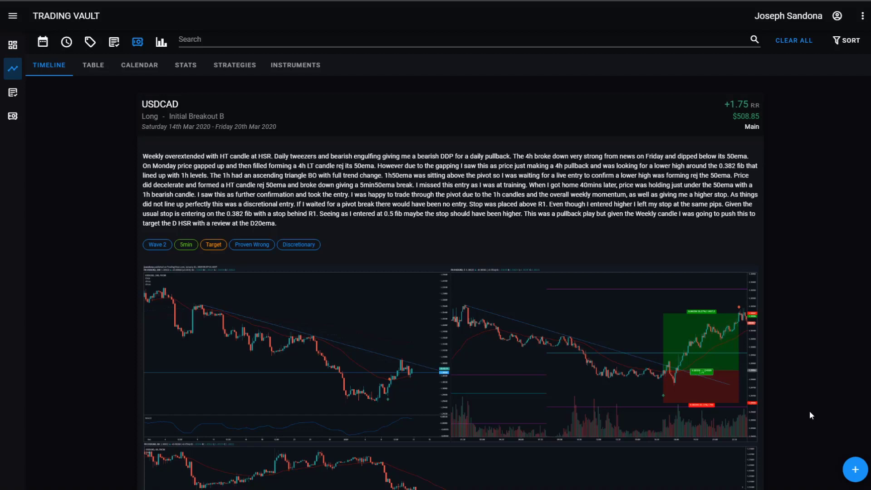
mouse_move(807, 413)
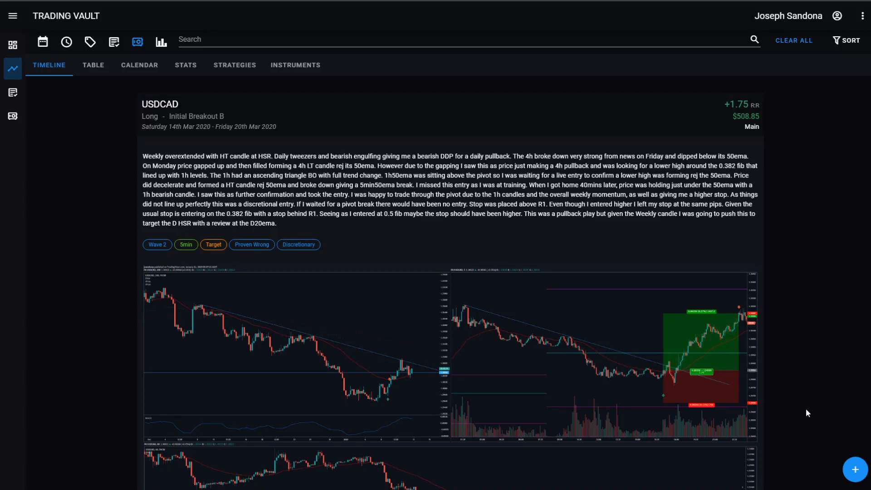
mouse_move(792, 337)
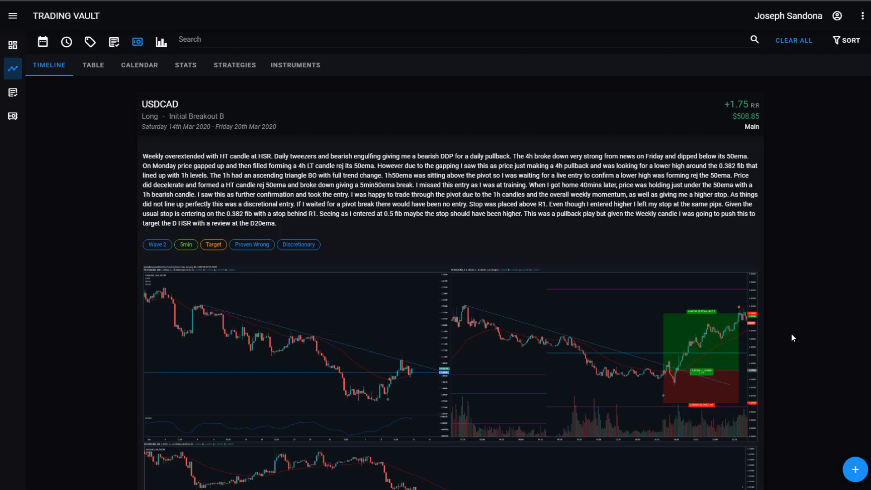
mouse_move(837, 468)
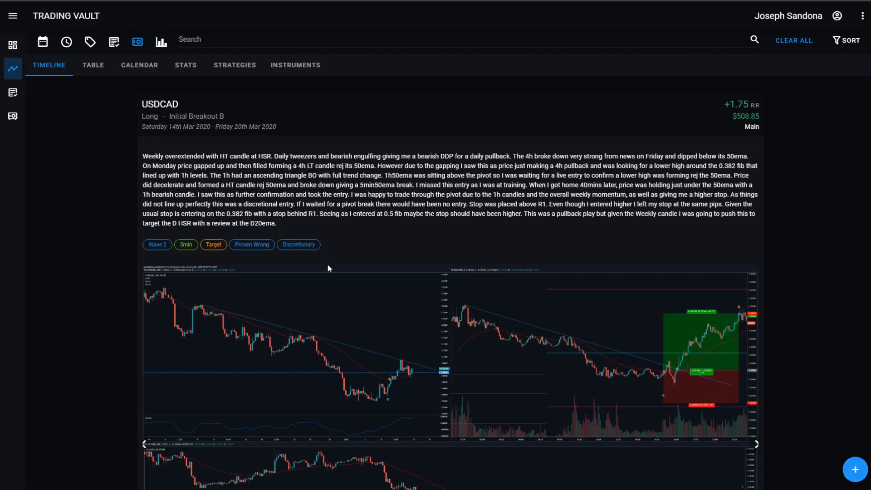
mouse_move(415, 227)
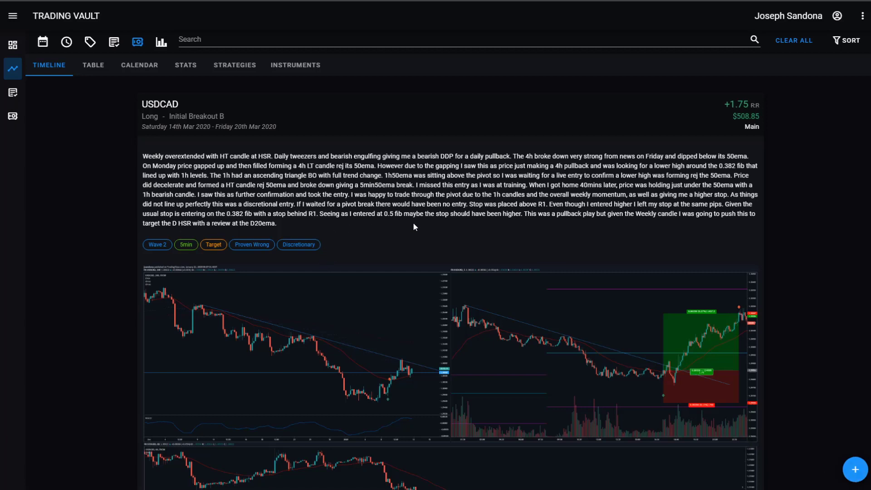
Start a new trade on the Main account.
left_click(855, 470)
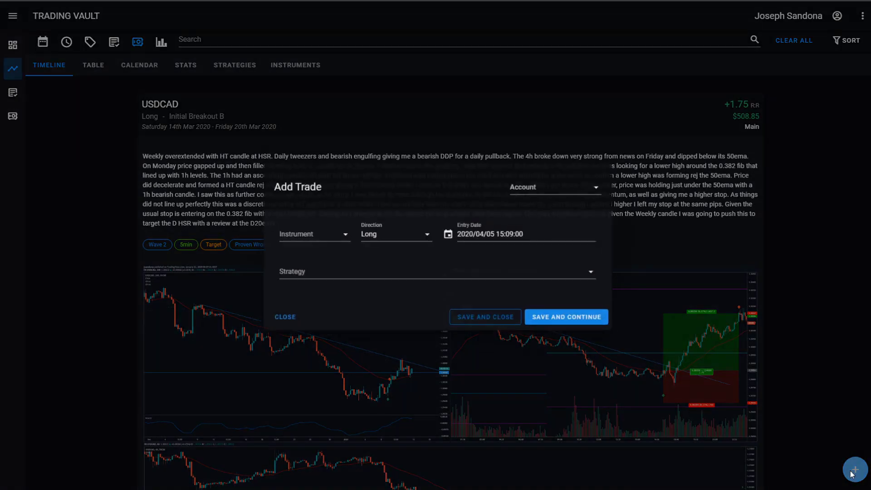
left_click(554, 187)
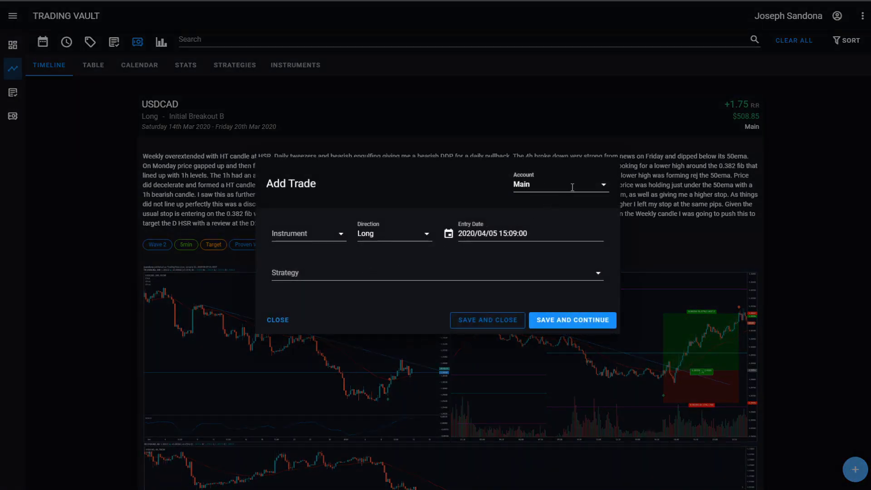
Set the instrument to USDCHF and the direction to Short.
left_click(561, 184)
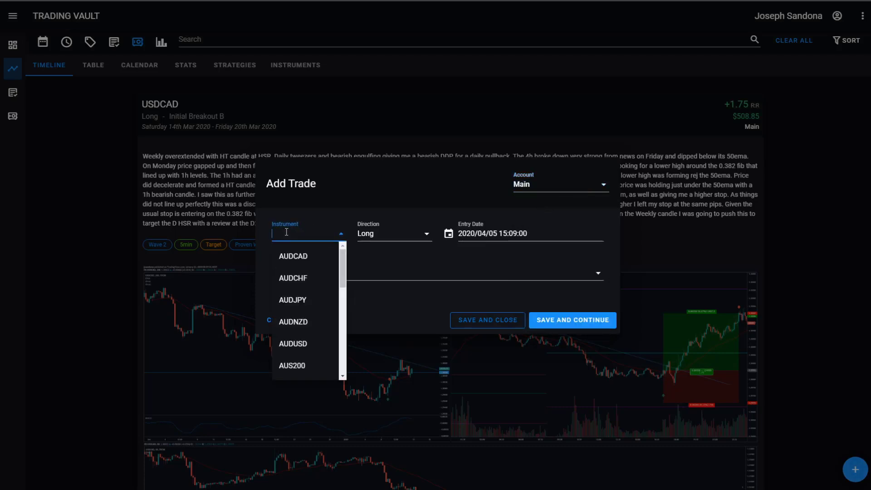
mouse_move(298, 279)
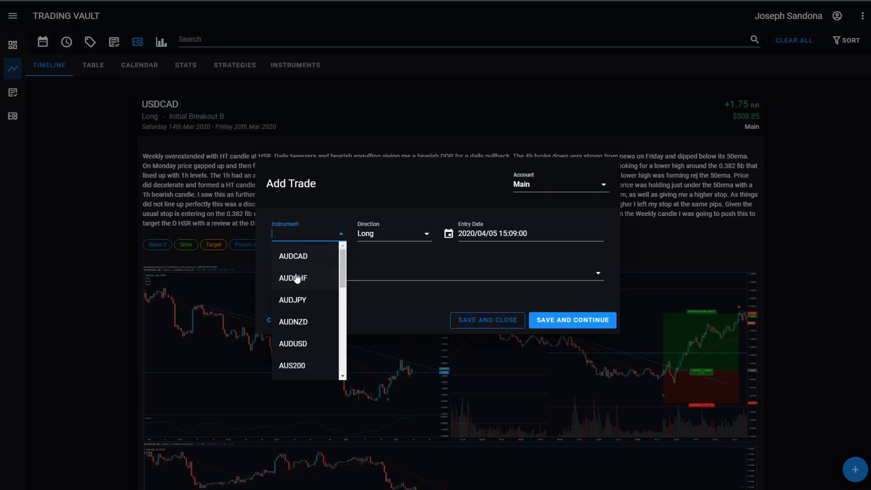
scroll("down", 3)
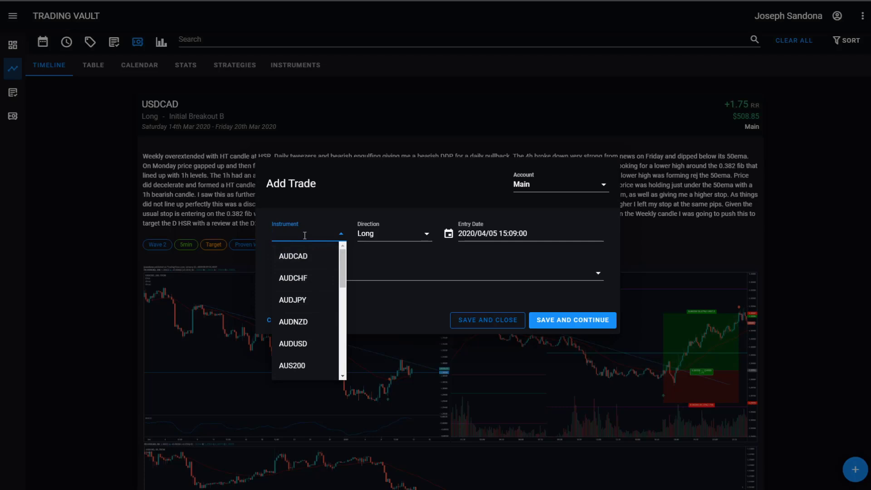
type("USD")
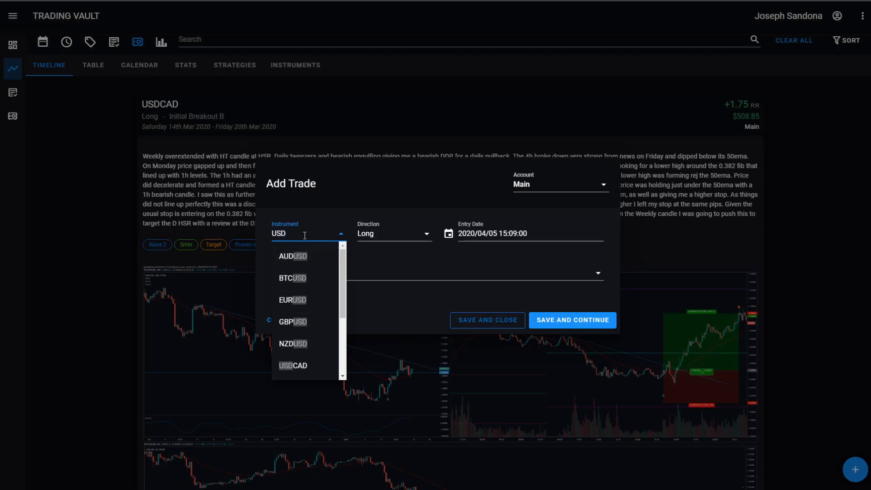
type("CHF")
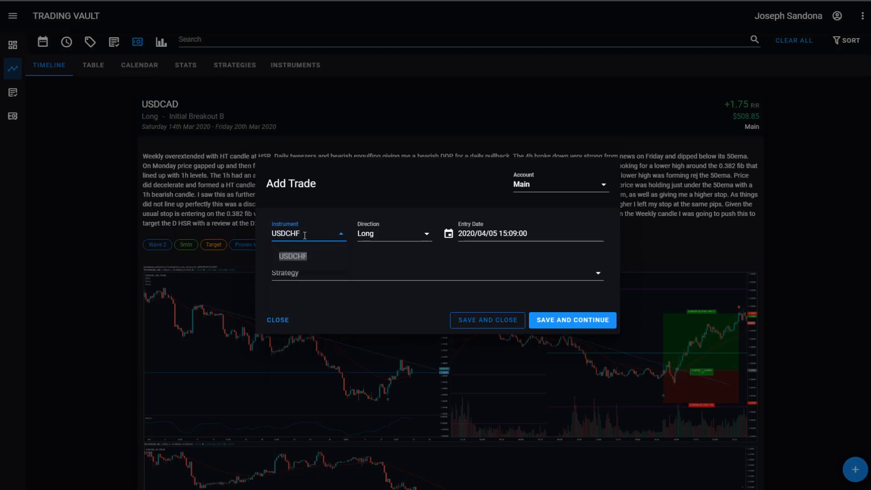
left_click(309, 233)
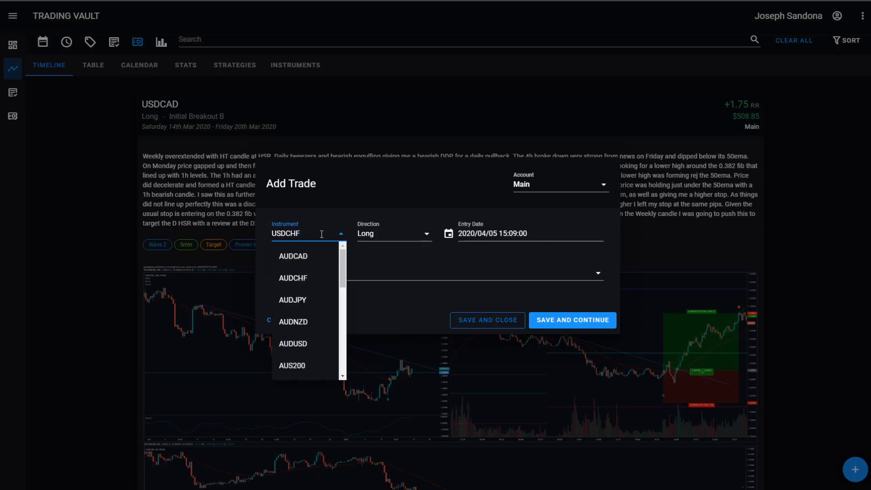
left_click(393, 234)
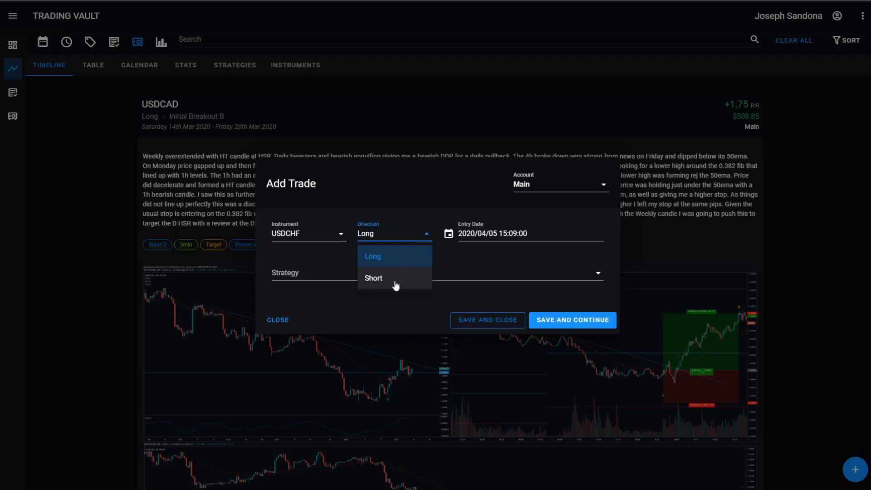
left_click(374, 279)
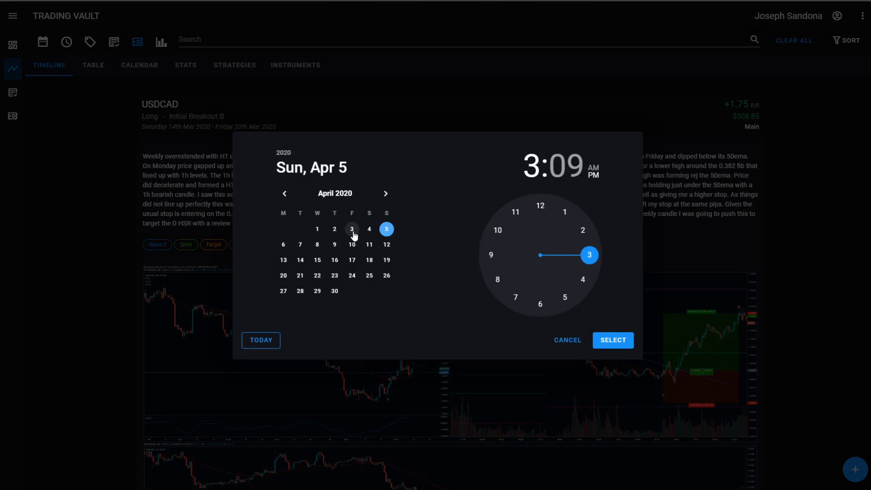
Set the entry date to Friday 3 April 2020 at 14:09.
left_click(352, 228)
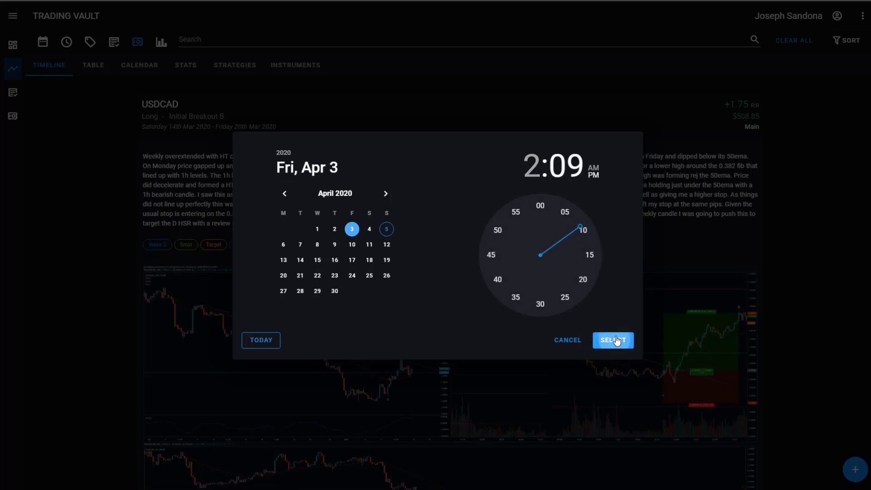
left_click(613, 339)
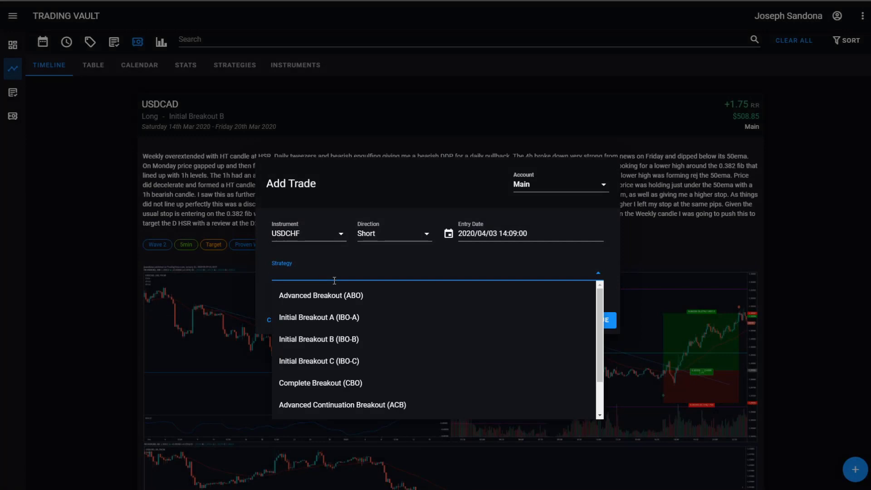
Assign the Complete Breakout (CBO) strategy and save and close the trade form.
left_click(321, 383)
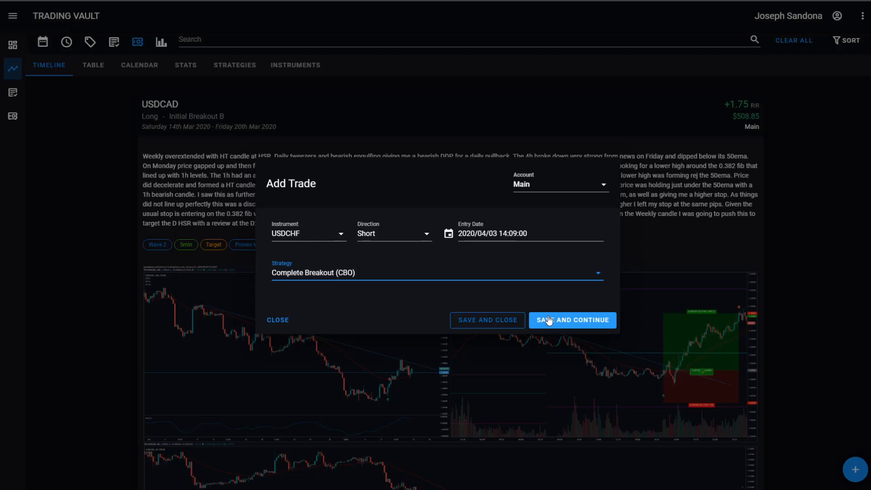
mouse_move(500, 321)
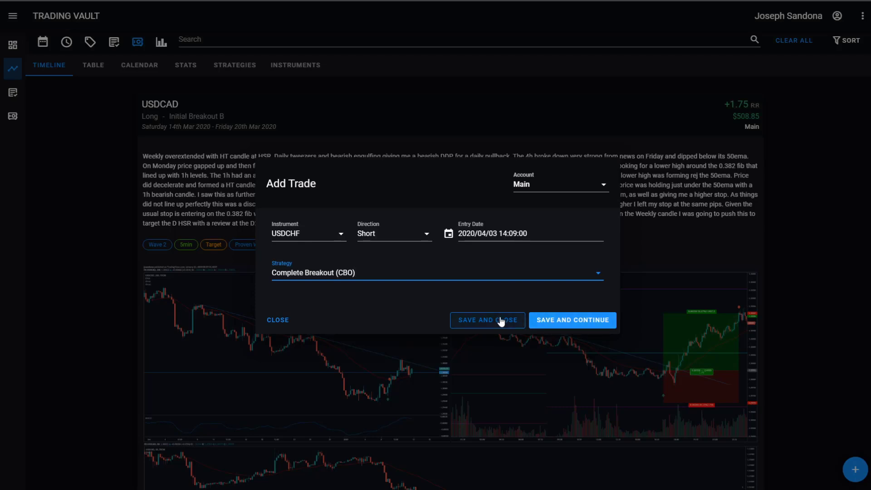
left_click(487, 319)
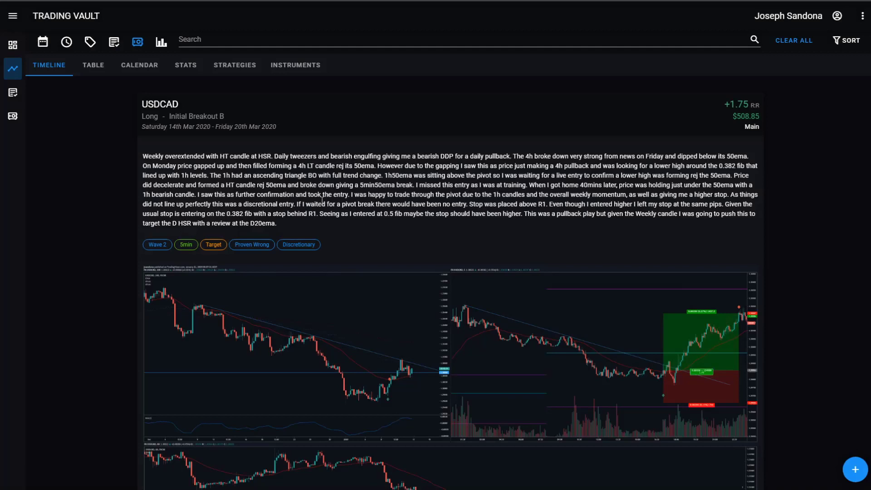
mouse_move(344, 224)
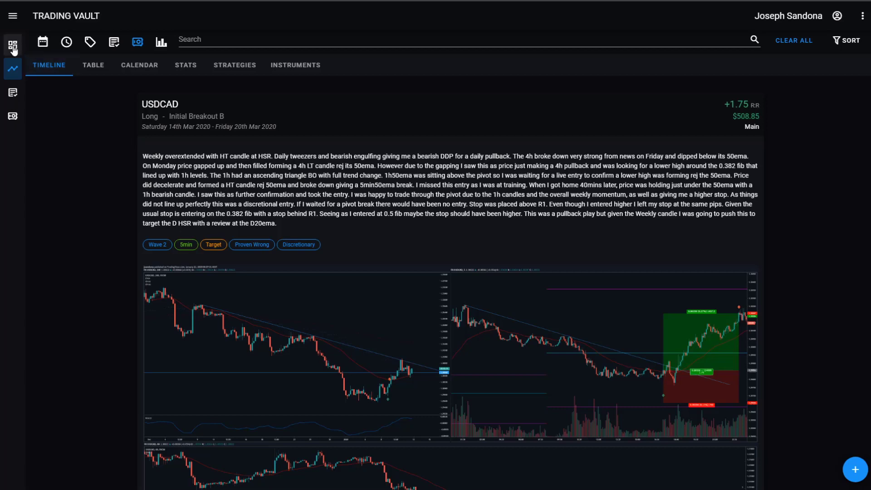
Go to the account overview listing the open USDCHF short trade.
left_click(12, 44)
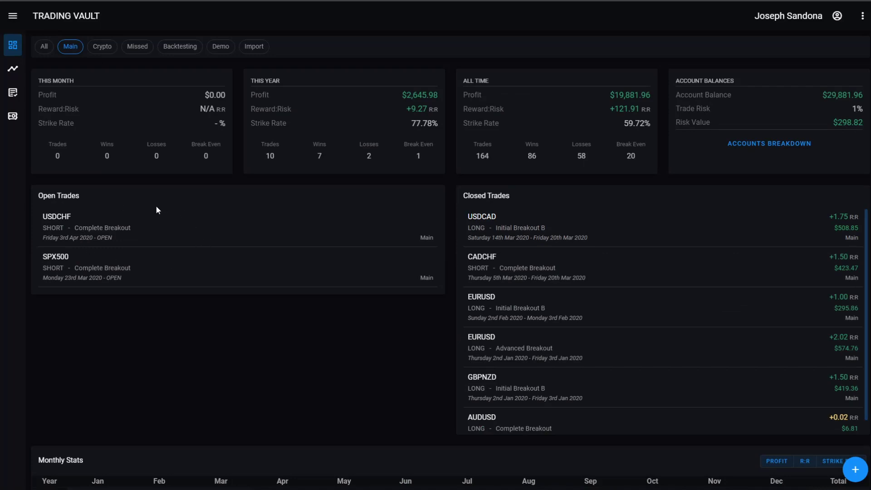
mouse_move(158, 280)
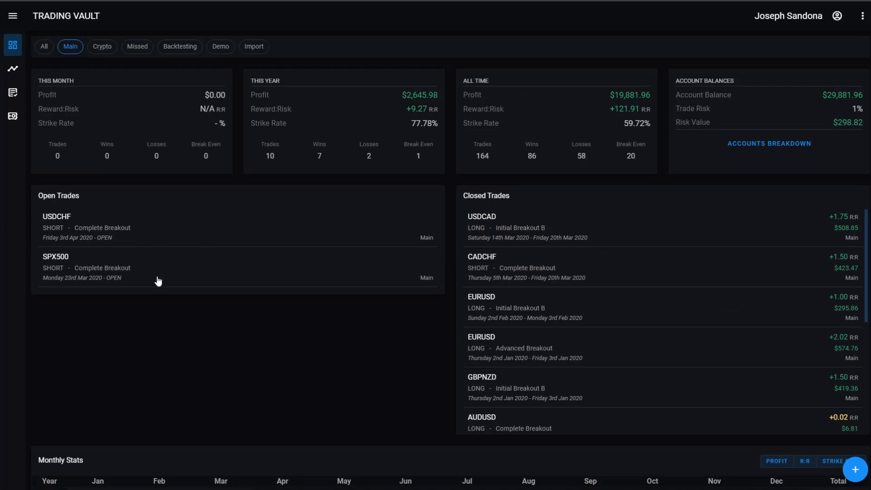
mouse_move(97, 232)
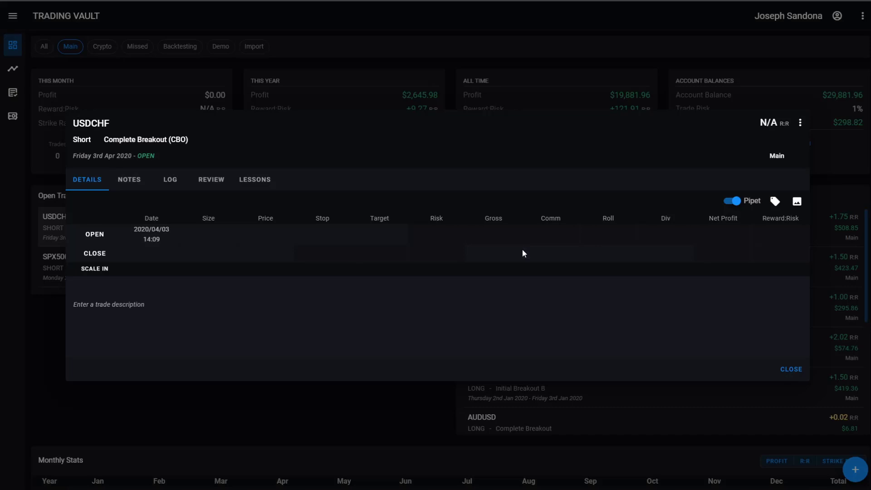
mouse_move(520, 247)
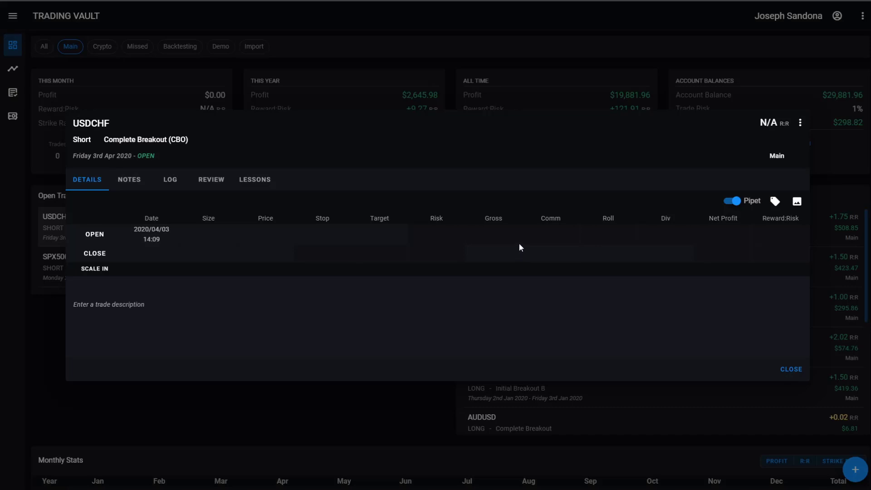
Open the USDCHF trade's detail view, reviewing instrument and keeping direction Short.
left_click(91, 123)
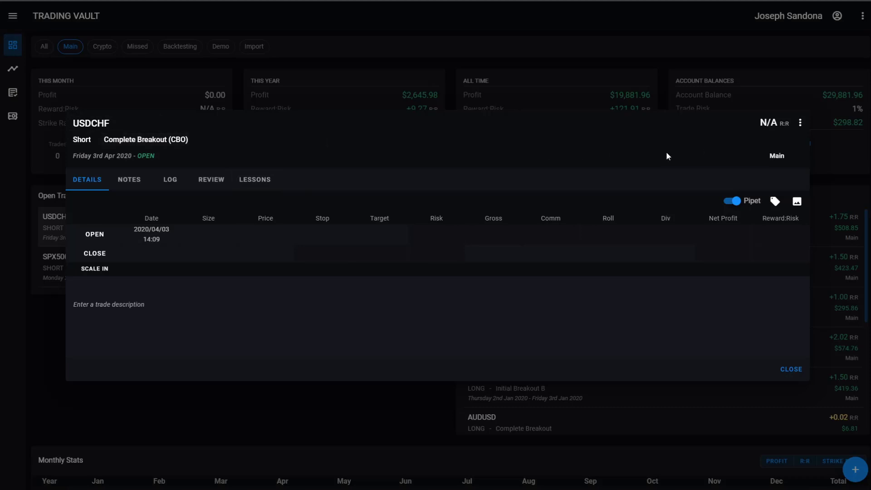
mouse_move(265, 156)
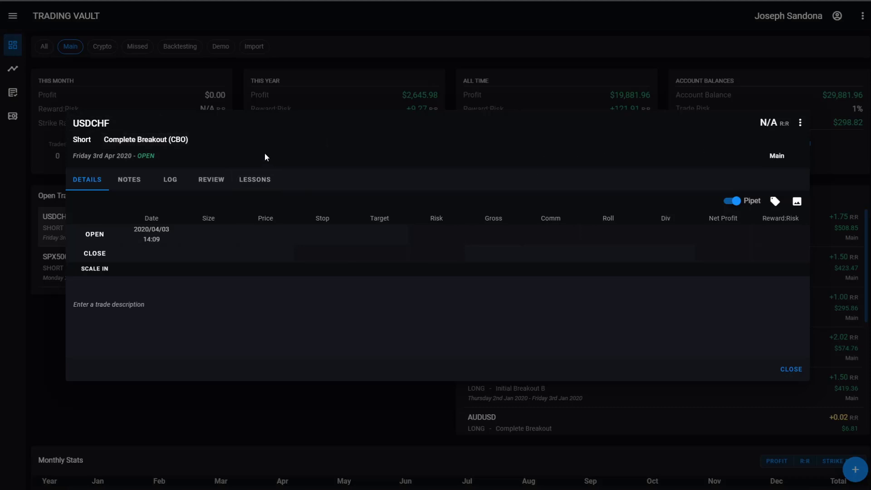
left_click(129, 140)
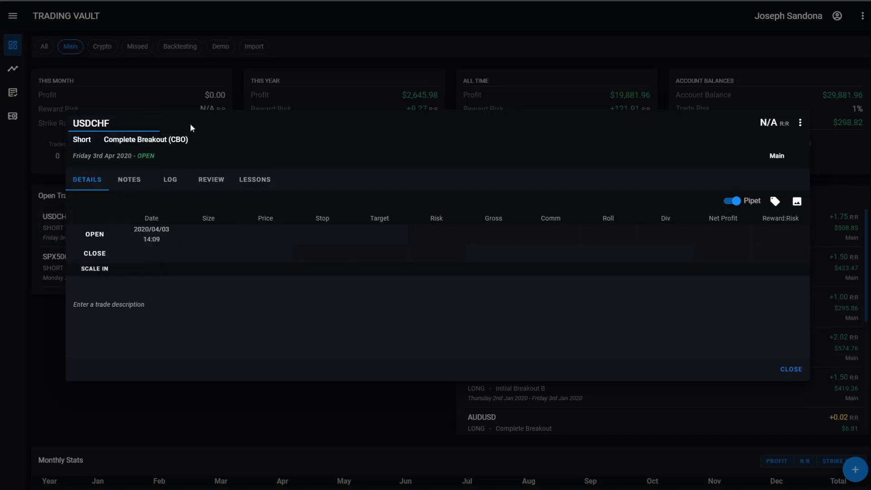
left_click(81, 140)
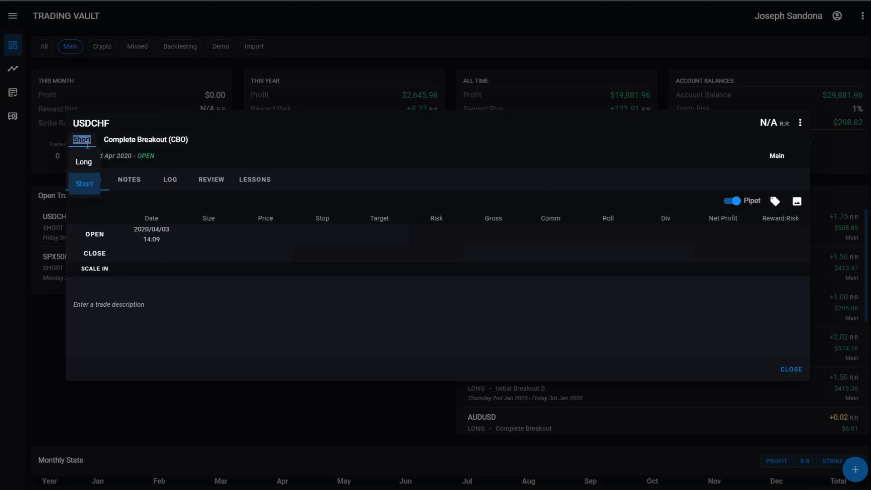
mouse_move(487, 164)
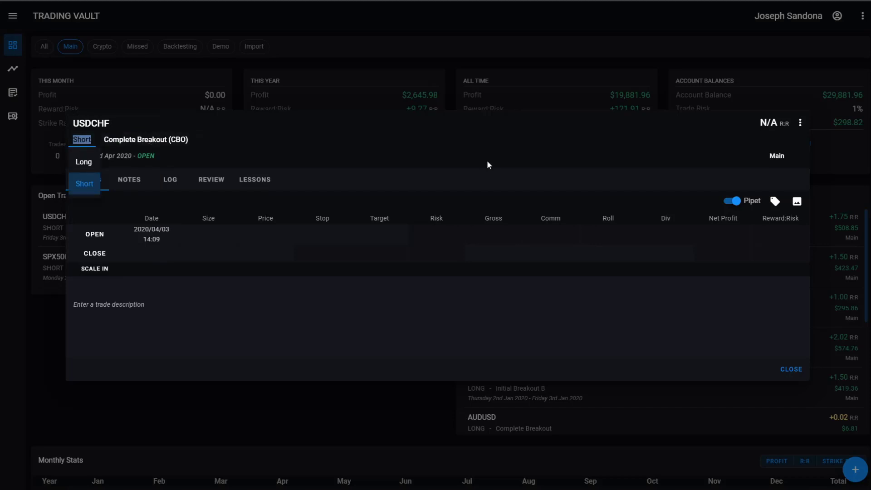
left_click(776, 156)
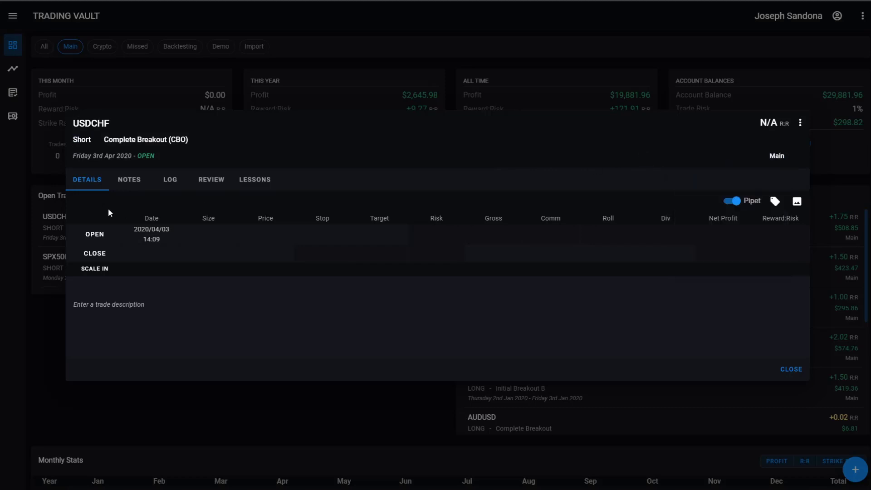
mouse_move(121, 237)
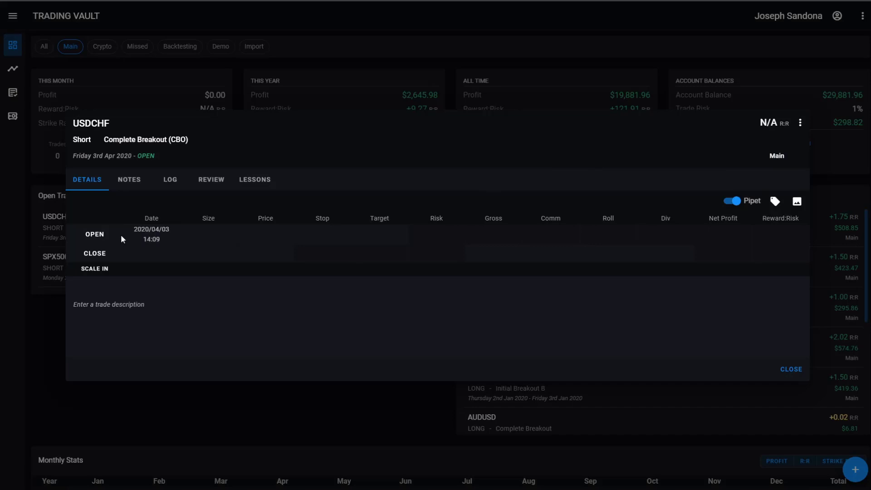
Change the trade's opening time to 2020/04/03 02:09.
left_click(151, 234)
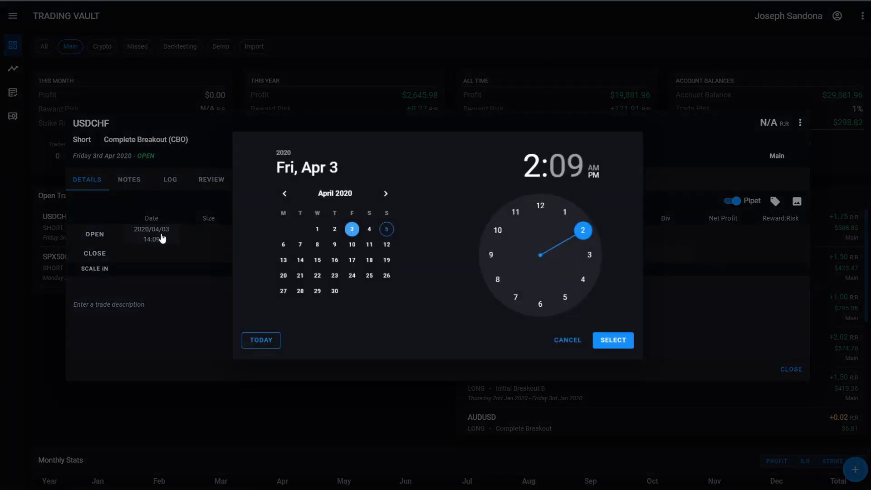
mouse_move(613, 190)
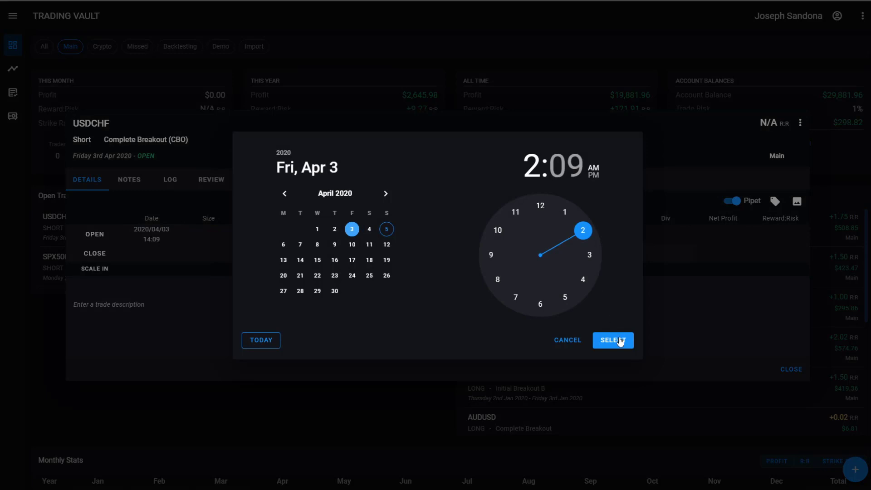
left_click(613, 340)
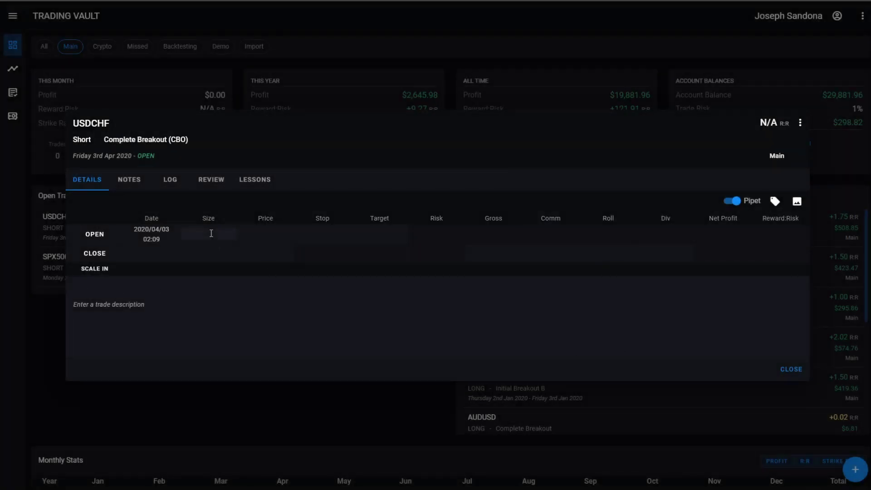
Enter opening size 1000, price 0.9806, stop 0.9826 and target 0.9776 for 1.50 R:R.
left_click(207, 236)
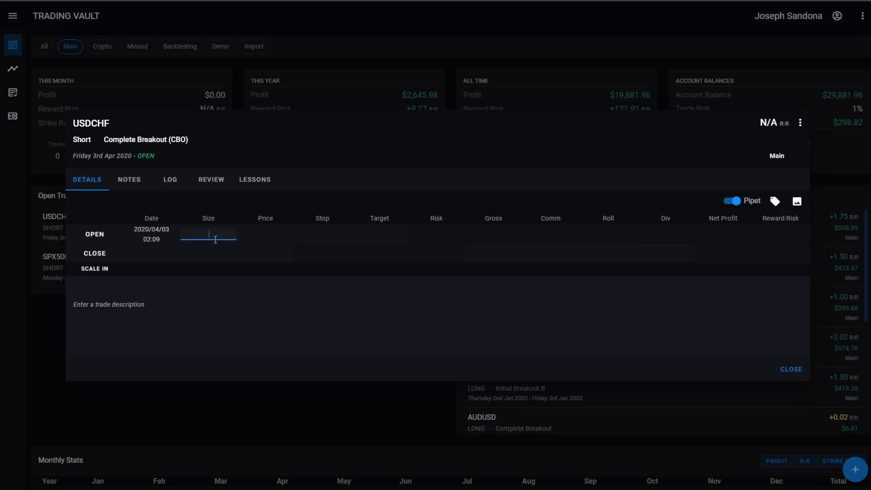
type("1000")
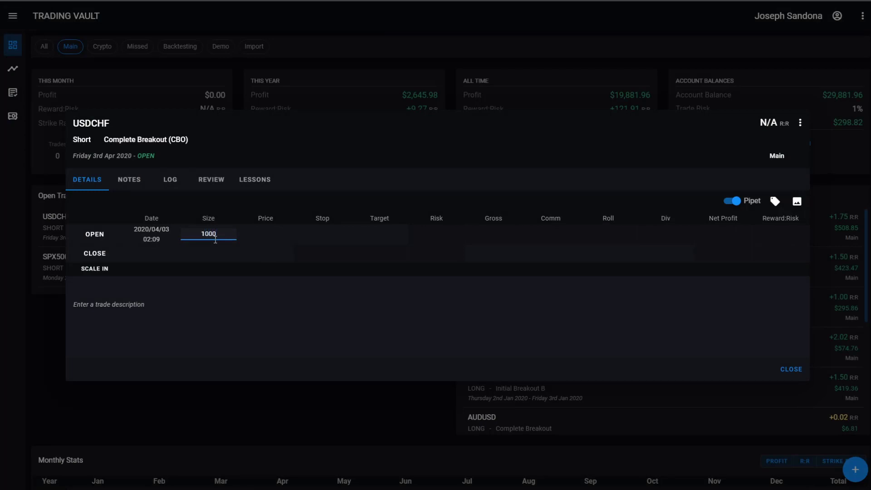
left_click(264, 233)
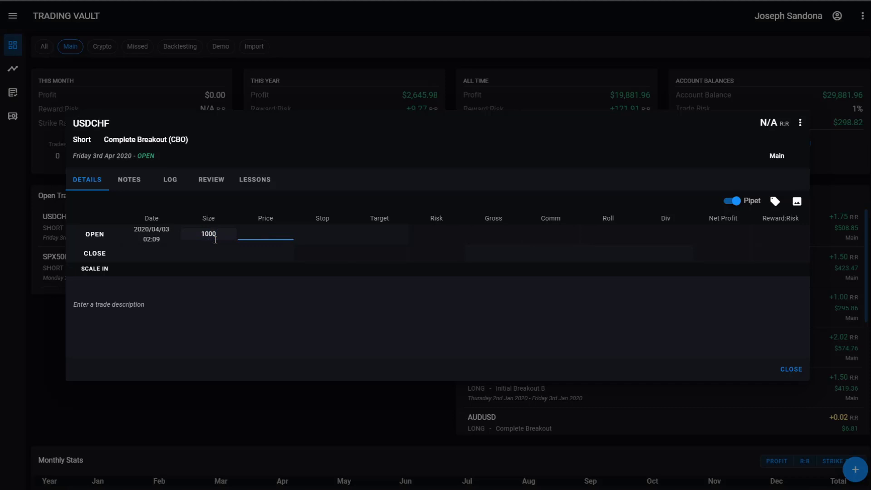
type("0.9806")
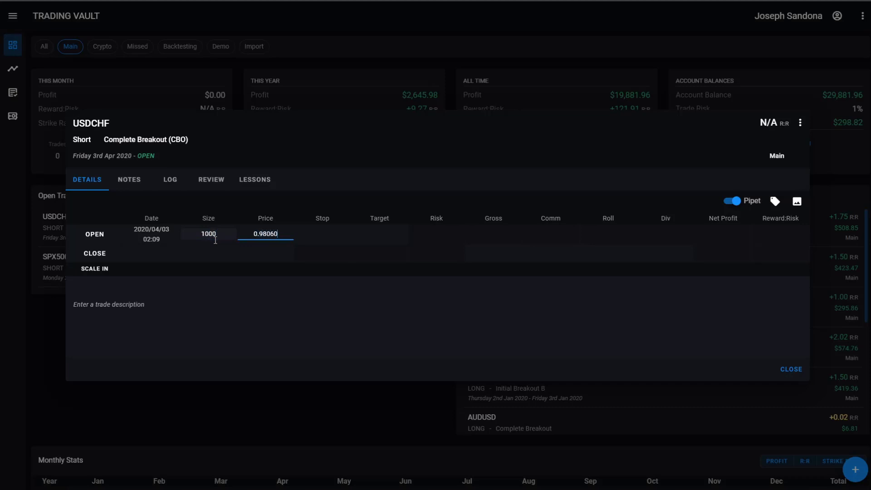
type("0.9826")
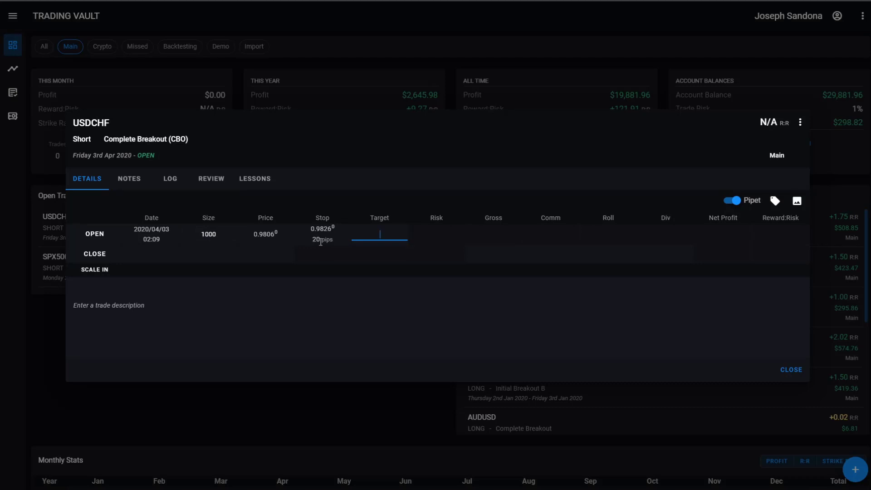
type("0.97760")
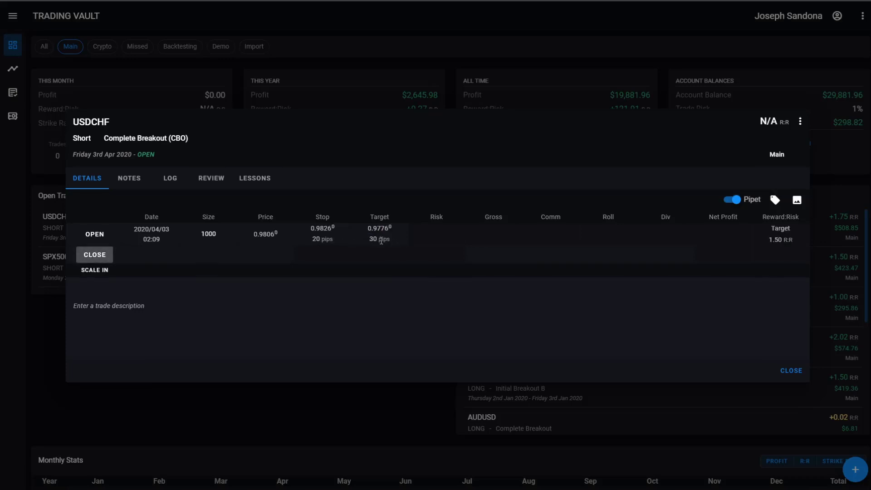
mouse_move(629, 231)
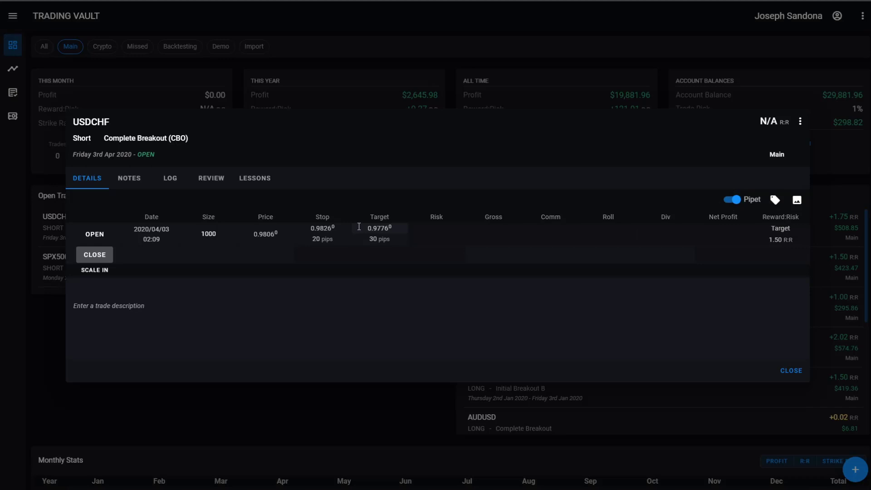
mouse_move(363, 224)
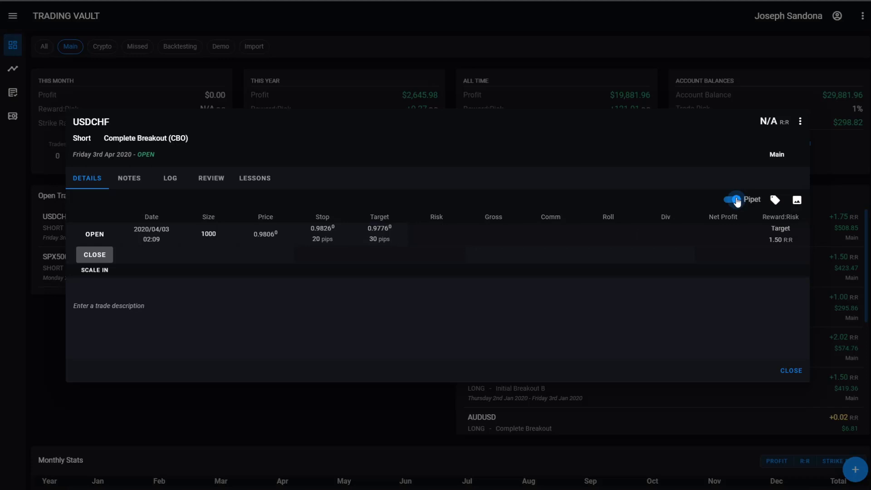
left_click(731, 198)
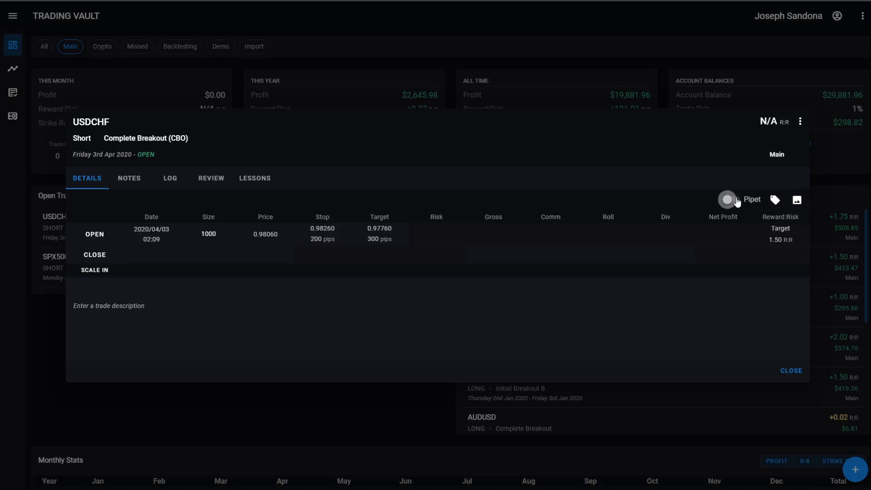
left_click(727, 200)
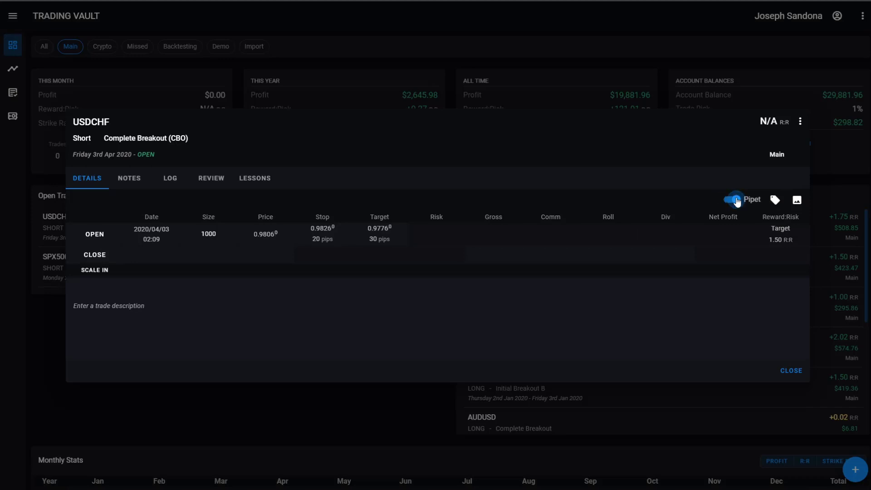
mouse_move(733, 199)
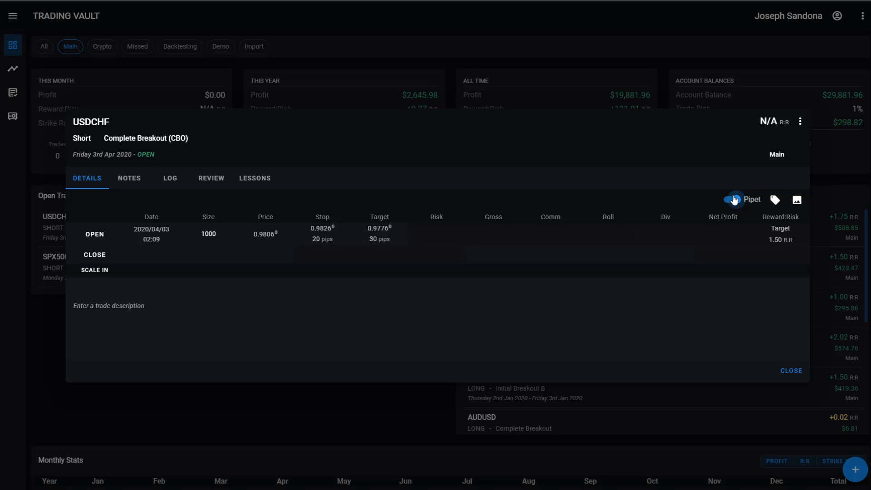
left_click(731, 198)
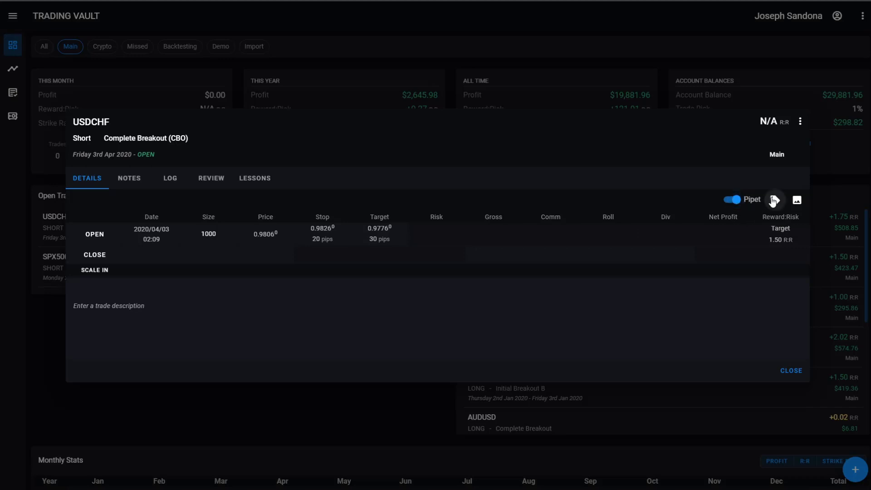
Tag the trade with Wave 2, 2B, Daily50ema, Manual Close and Proven Wrong.
left_click(775, 200)
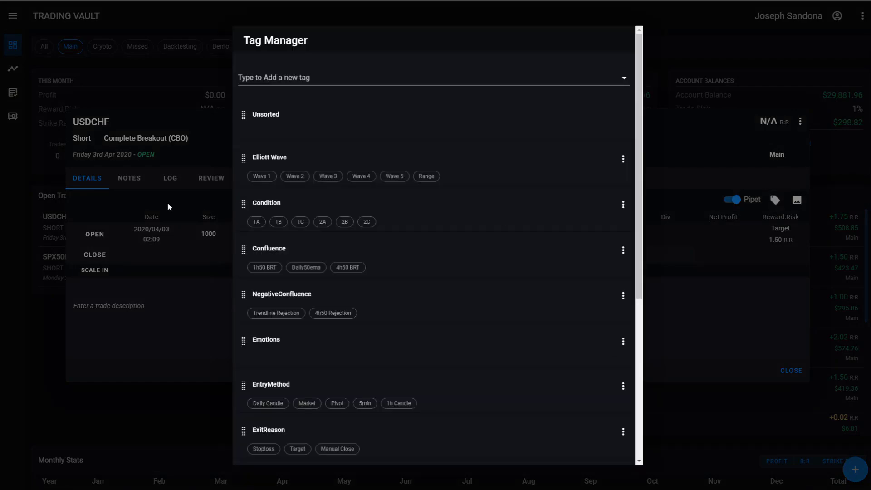
left_click(295, 176)
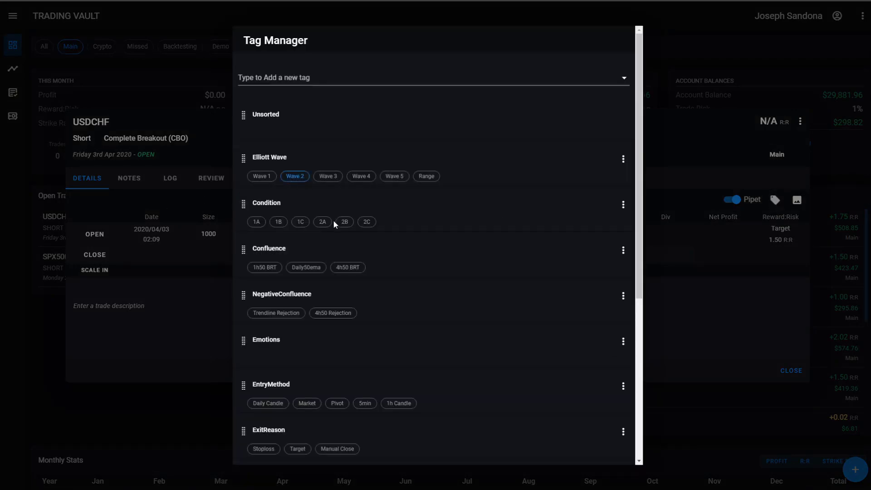
left_click(345, 221)
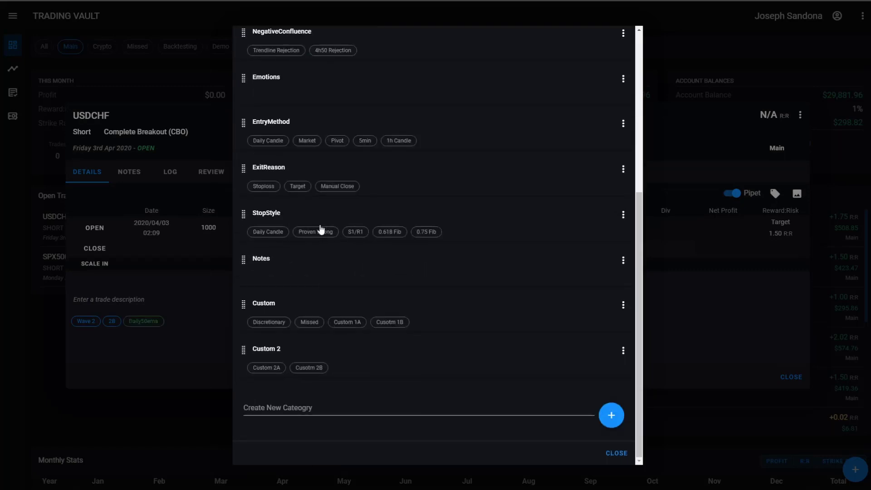
left_click(316, 232)
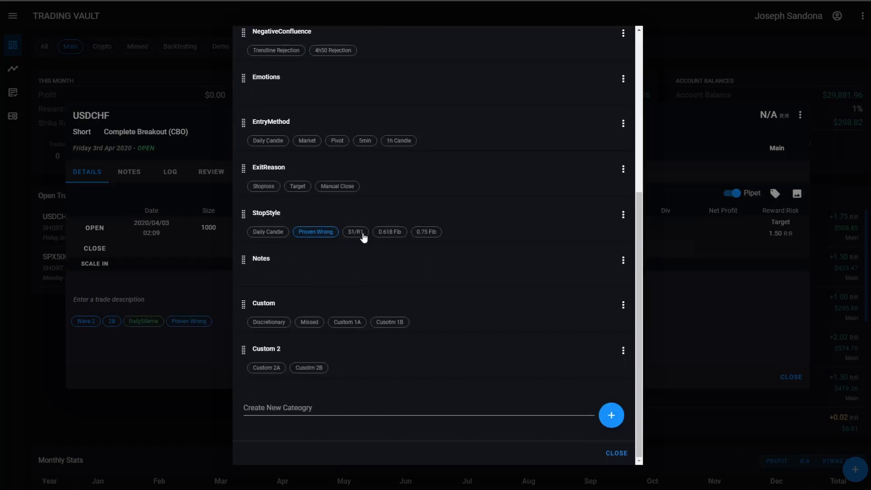
left_click(337, 186)
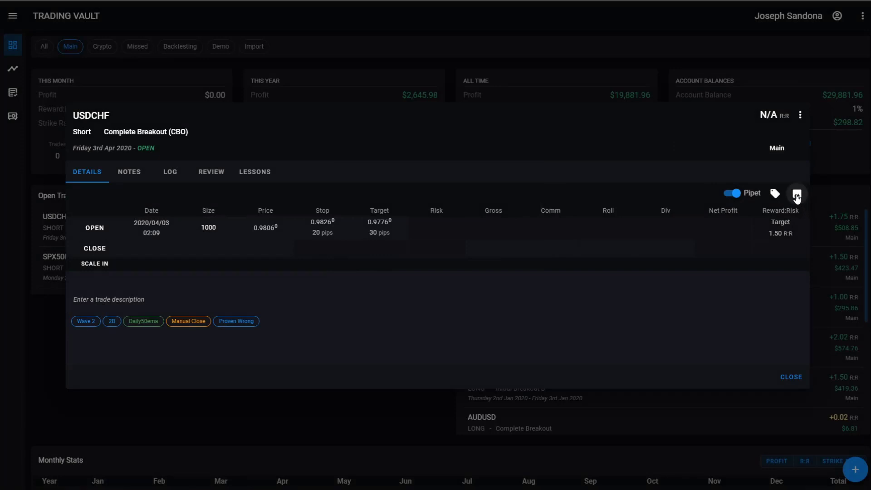
Add TradingView links for the lower and higher time frame exit snapshots.
left_click(796, 193)
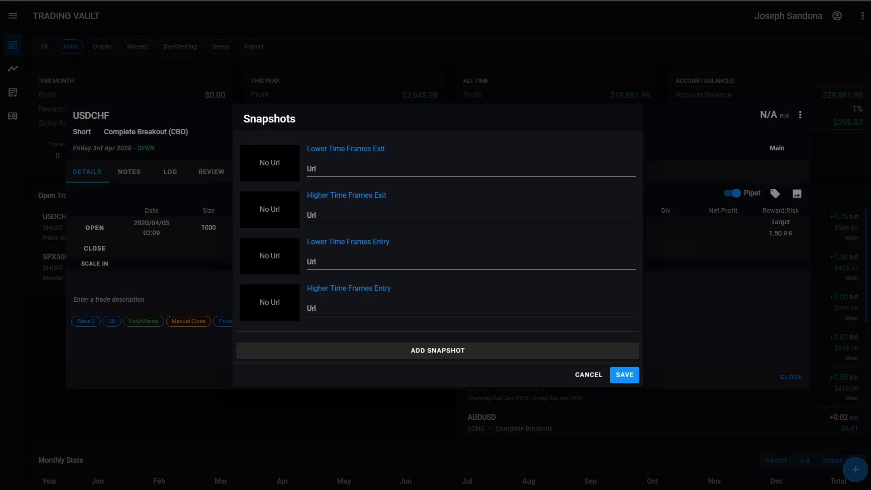
mouse_move(530, 149)
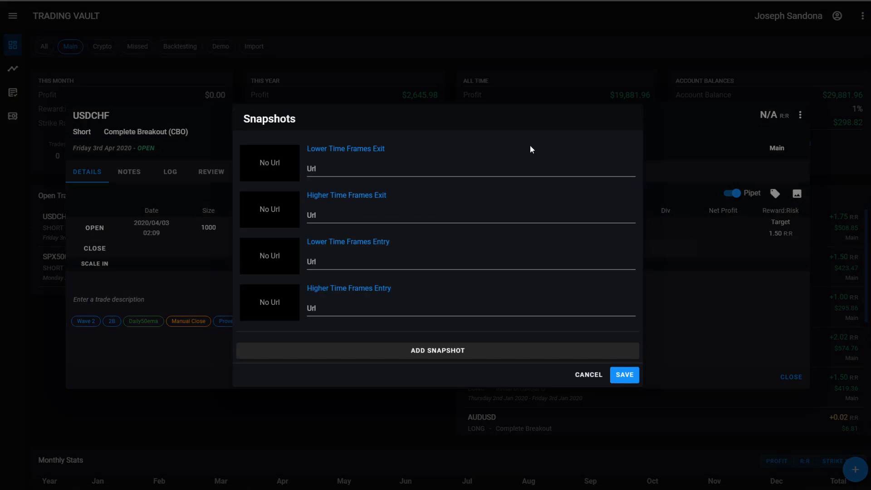
type("https://www.tradingview.com/x/xBmpFiMq/")
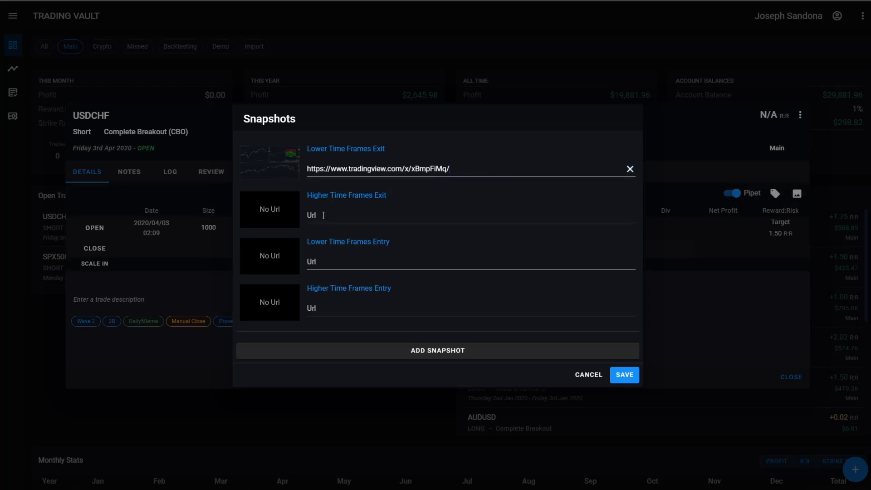
type("https://www.tradingview.com/x/mzGNjXGK/")
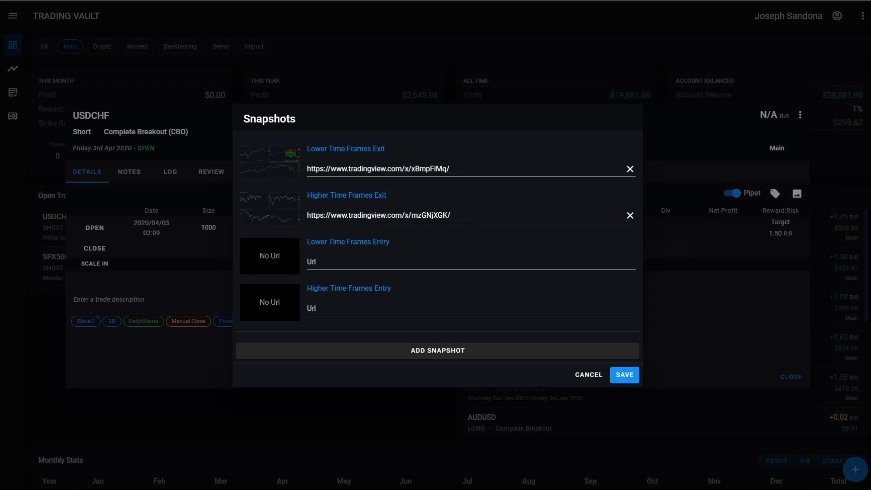
Add TradingView links for the entry snapshots and two empty extra snapshot slots.
left_click(367, 262)
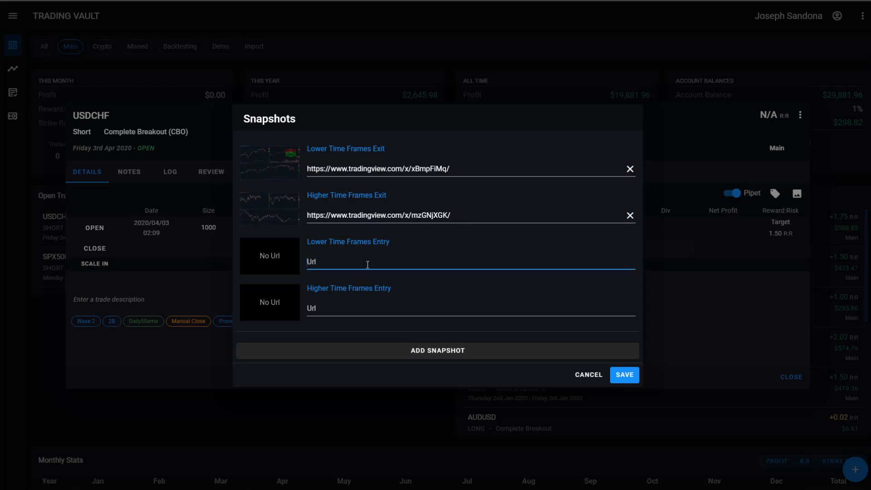
type("https://www.tradingview.com/x/MH4Bn0az/")
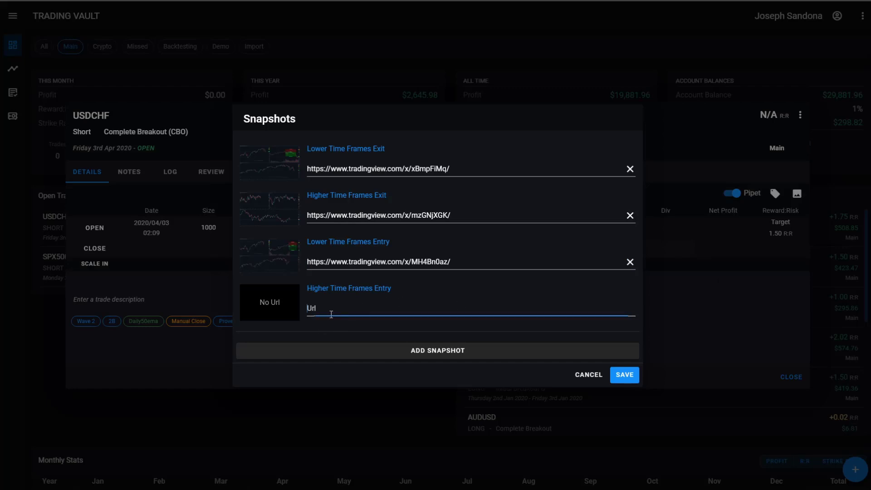
type("https://www.tradingview.com/x/xjrHoWEM/")
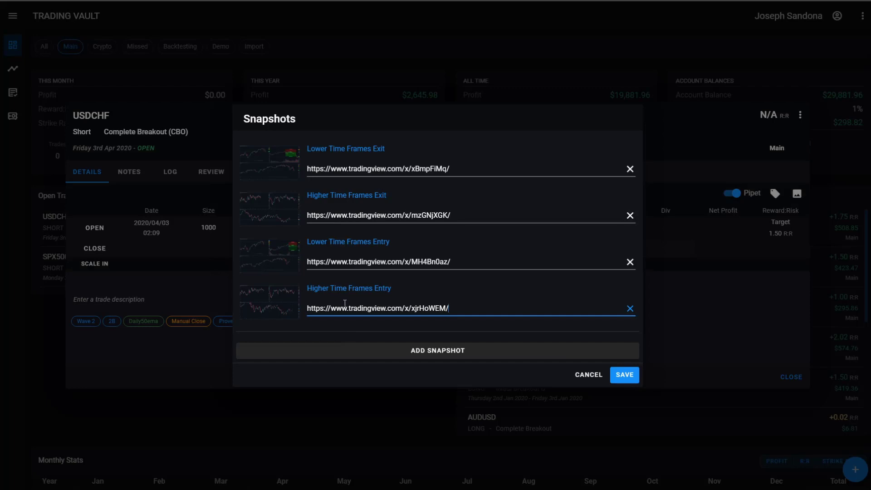
mouse_move(379, 352)
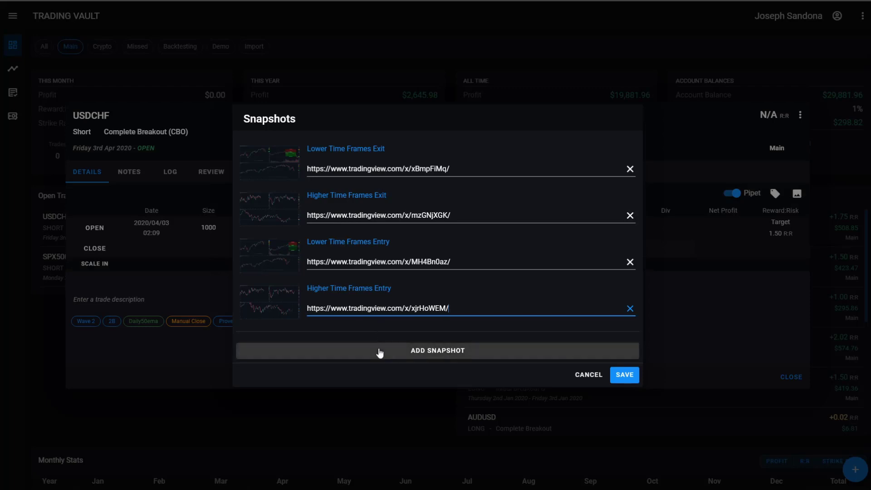
left_click(438, 350)
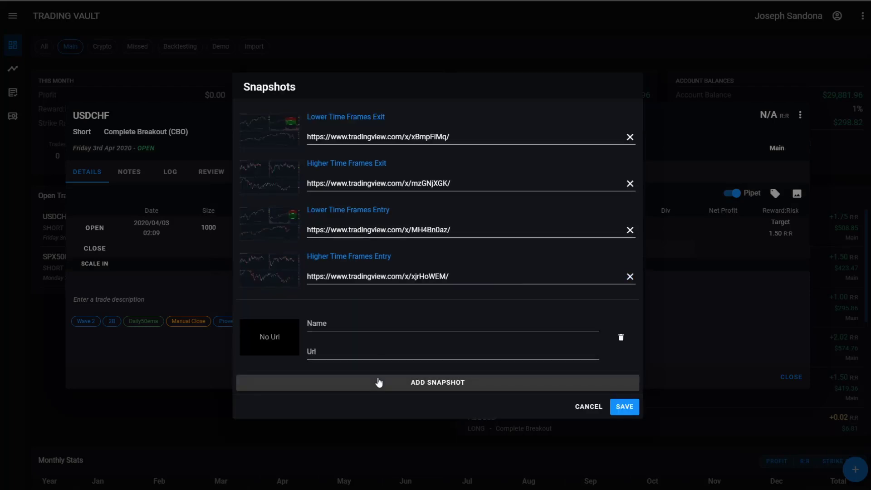
left_click(437, 382)
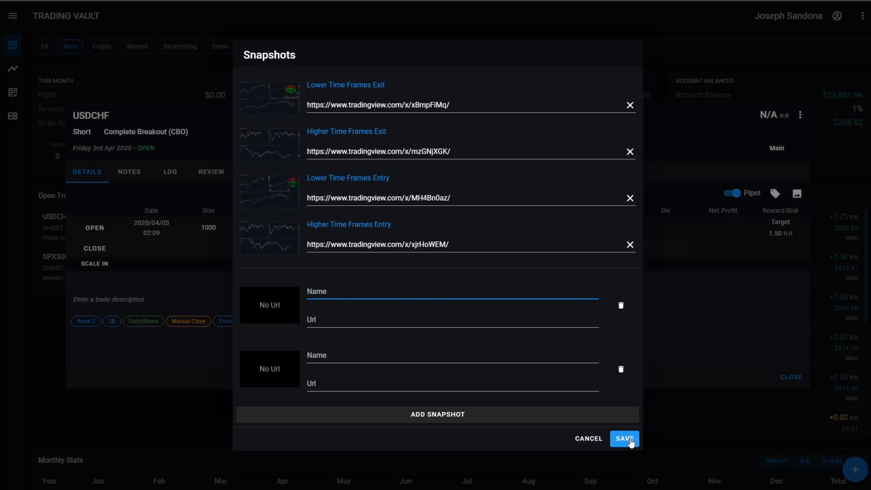
left_click(624, 439)
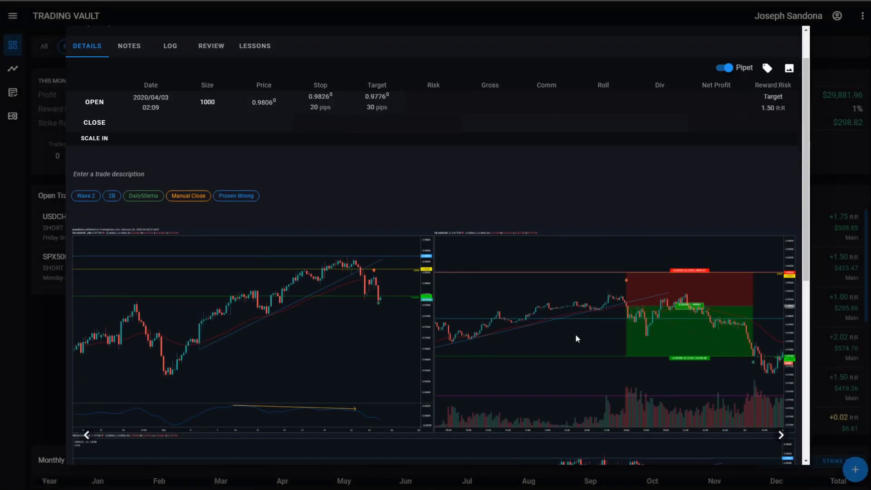
scroll("down", 3)
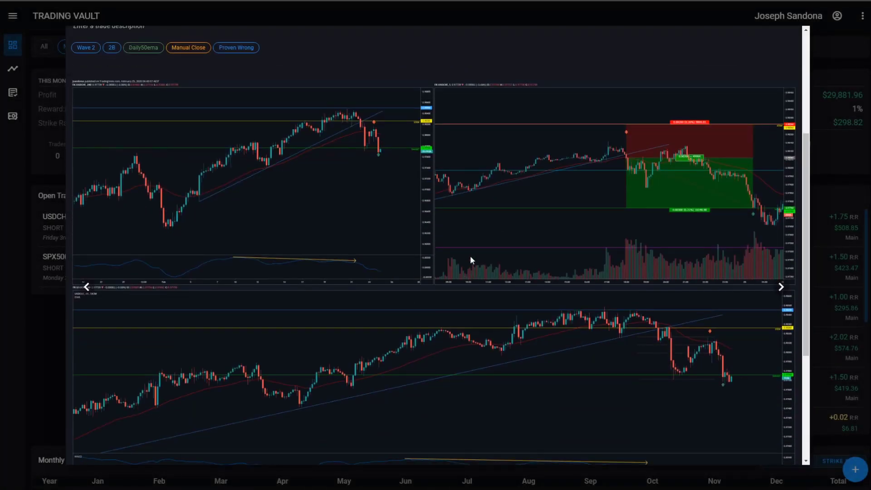
mouse_move(496, 265)
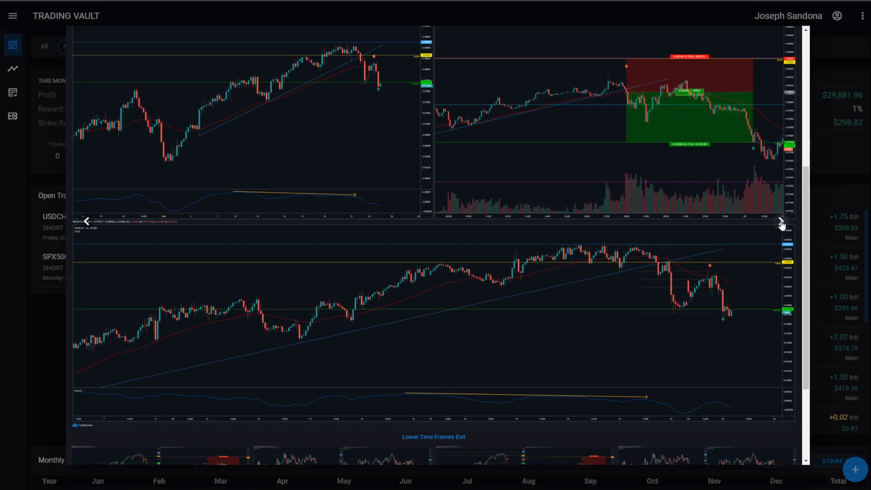
left_click(780, 222)
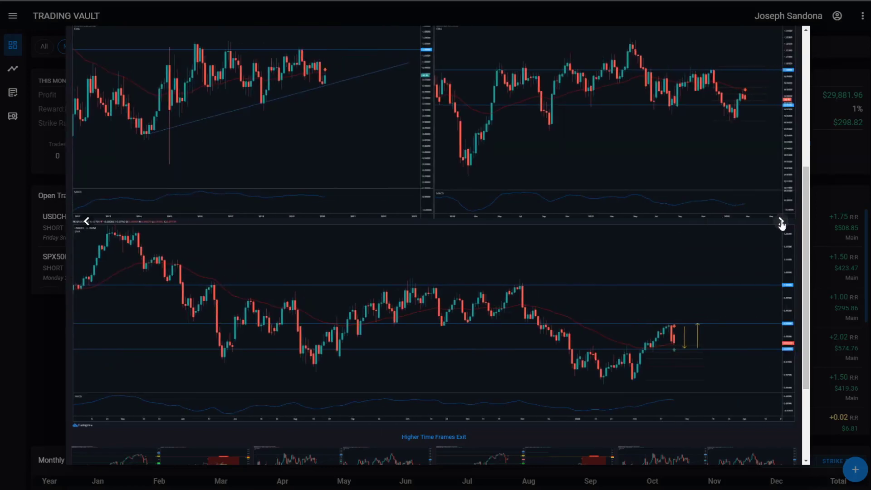
left_click(781, 223)
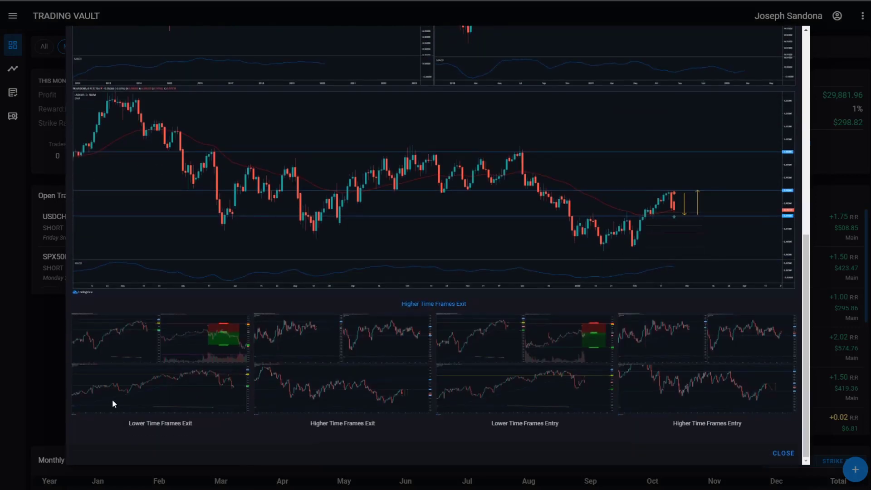
mouse_move(651, 399)
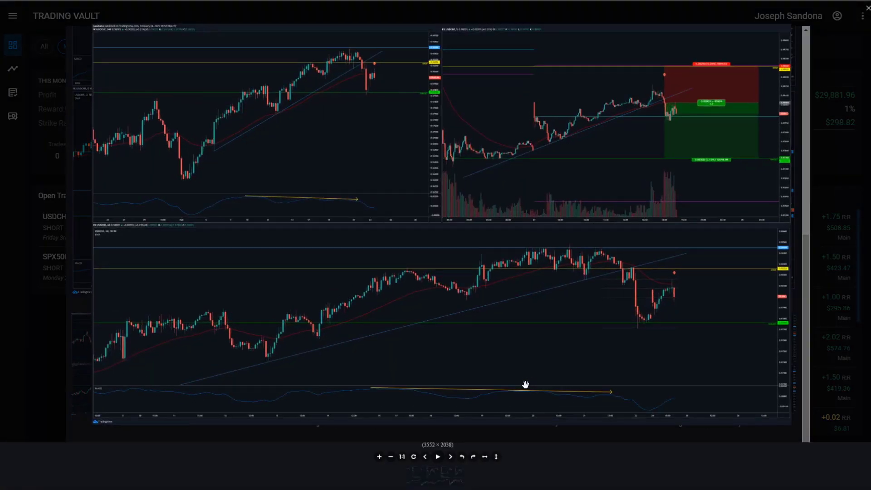
mouse_move(587, 298)
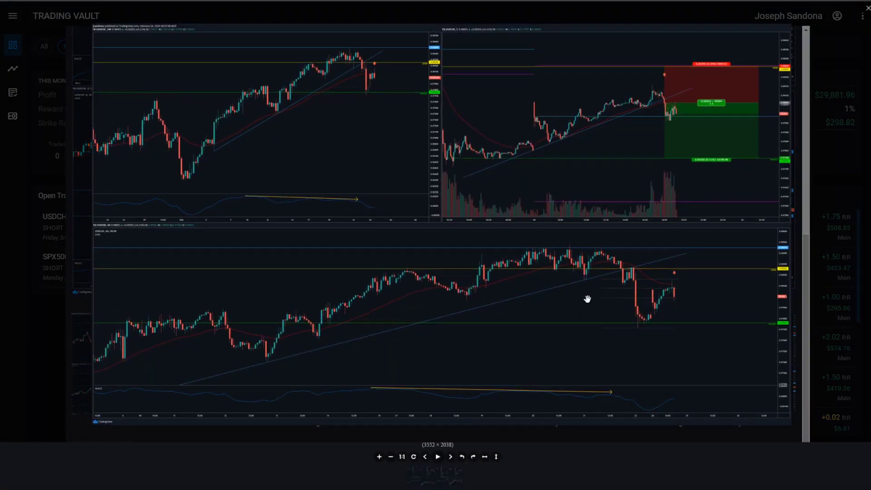
mouse_move(679, 190)
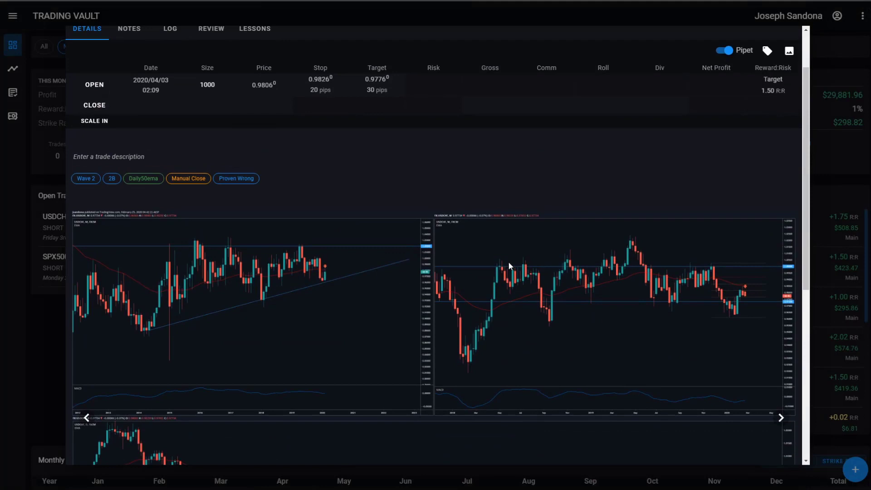
Set the trade's close date to 8 April 2020 at 15:20.
left_click(109, 156)
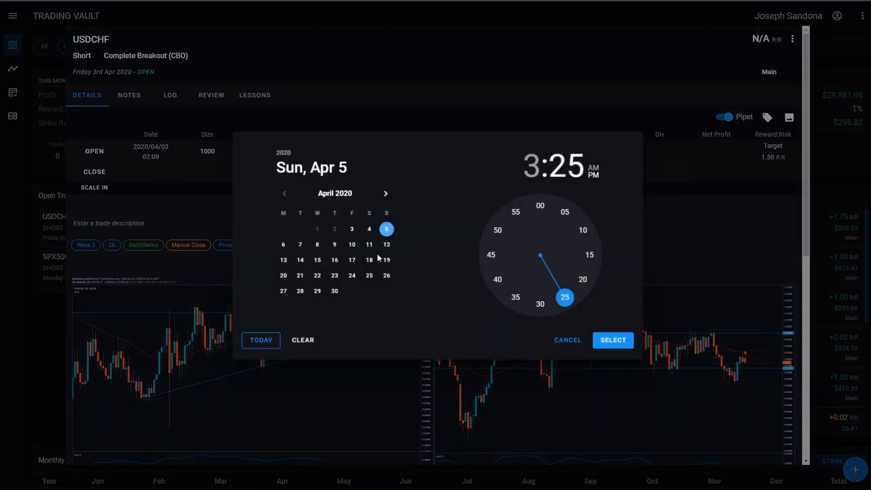
left_click(317, 244)
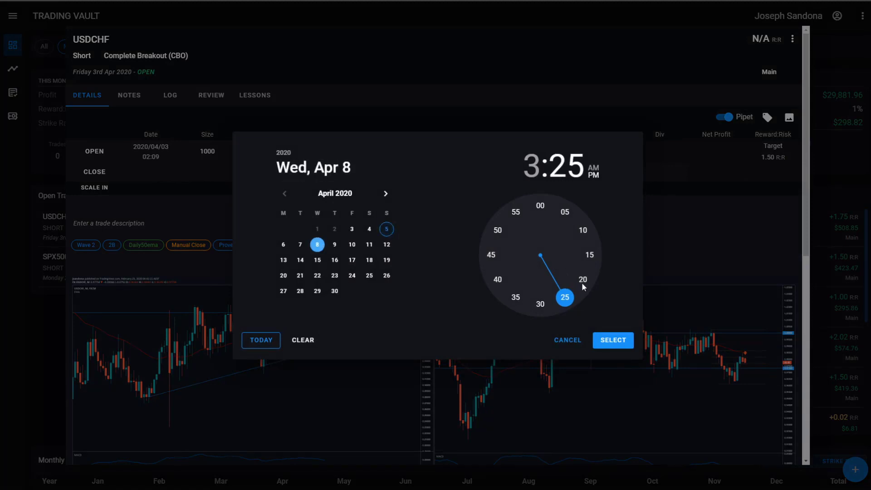
left_click(613, 339)
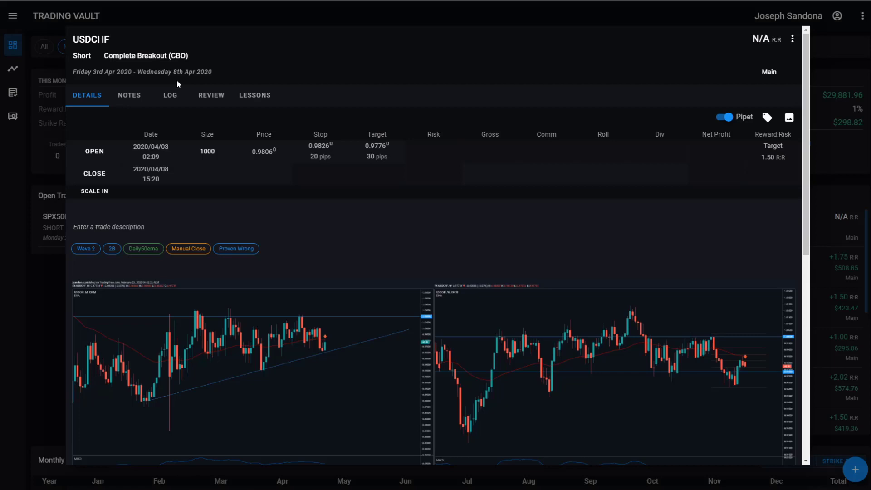
Close the full 1000 size at 0.9776 for 30 pips, bringing the trade to +1.50 R.
left_click(207, 172)
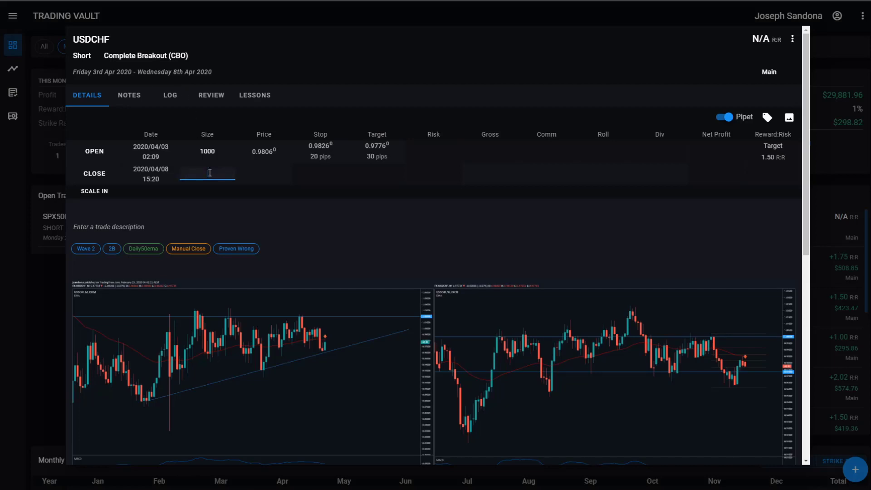
type("1000")
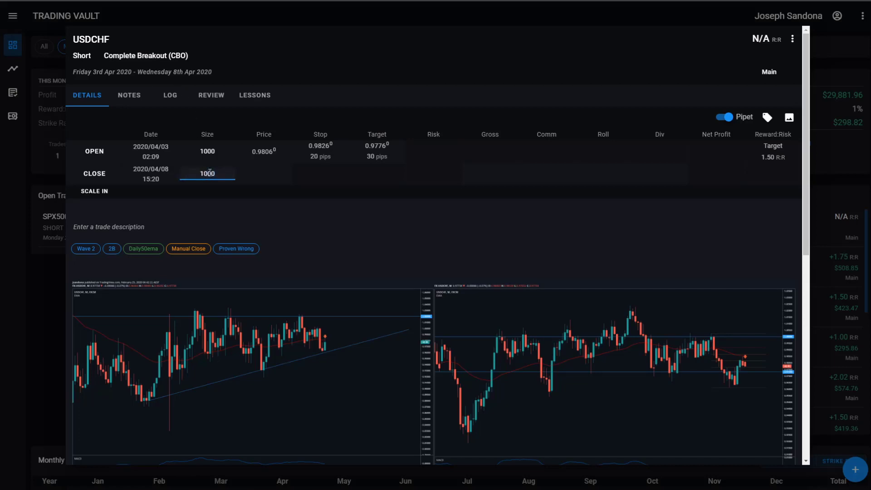
type("01")
left_click(265, 174)
type("0.9776")
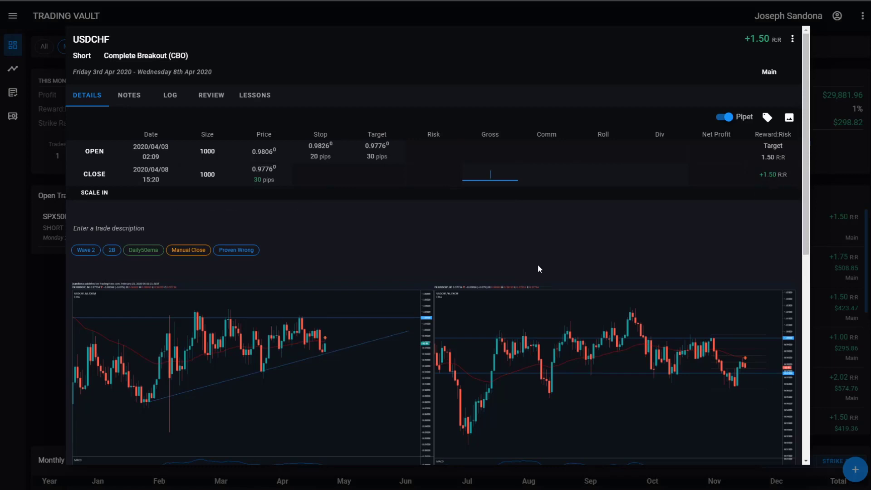
Record gross 1000 and commission -50 on the close, leaving $950.00 net at +1.42 R.
type("1000")
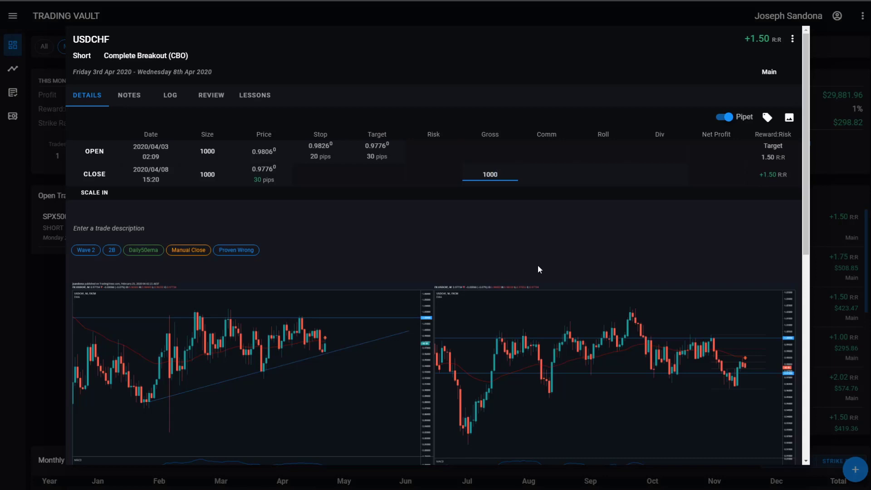
left_click(546, 174)
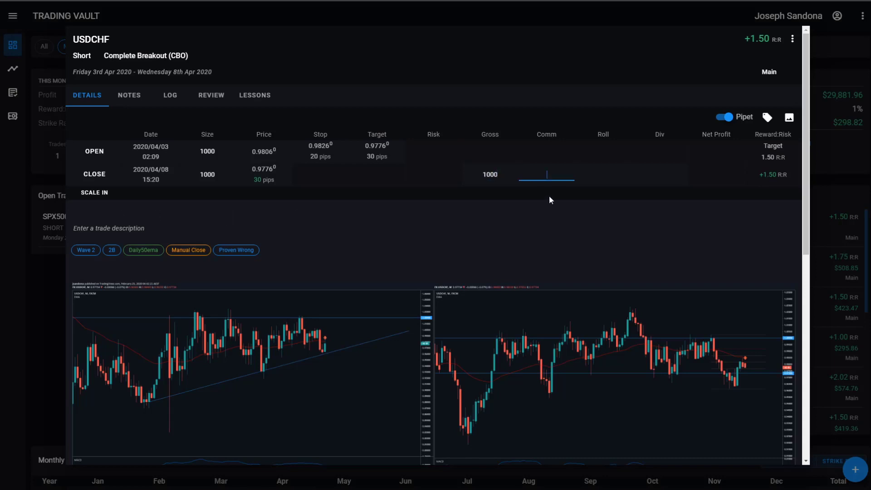
type("1000")
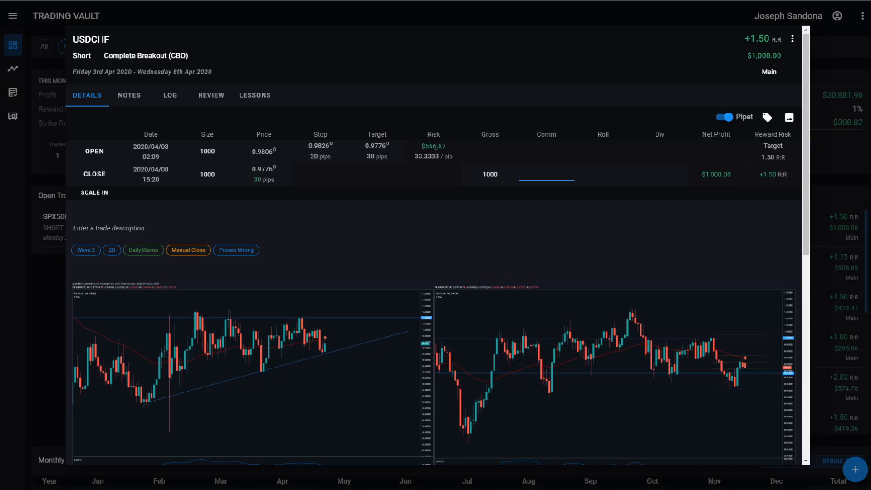
left_click(546, 175)
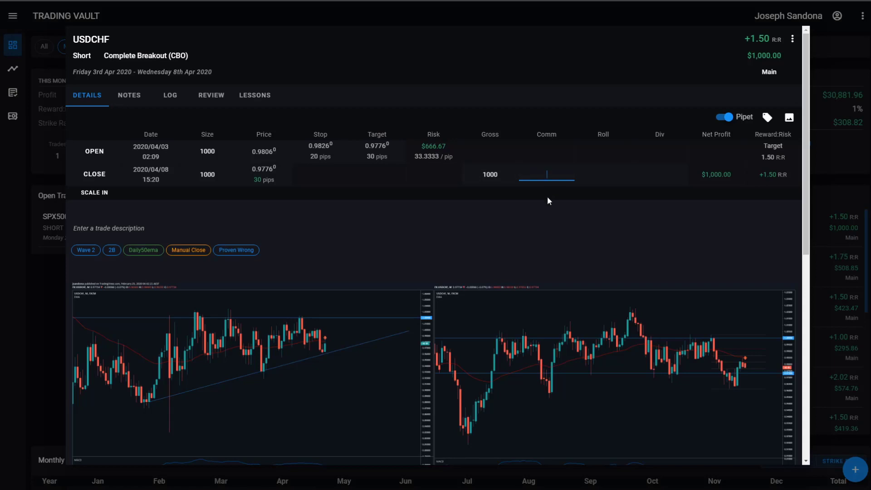
type("-50")
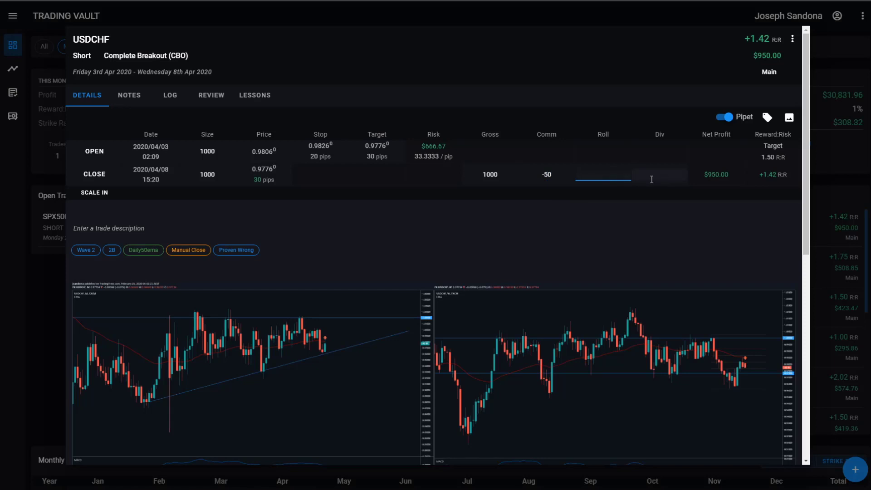
mouse_move(643, 174)
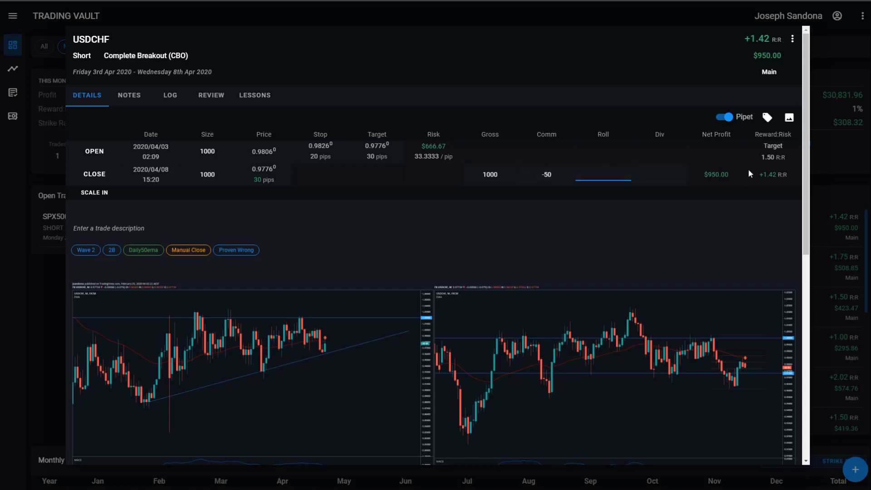
mouse_move(727, 182)
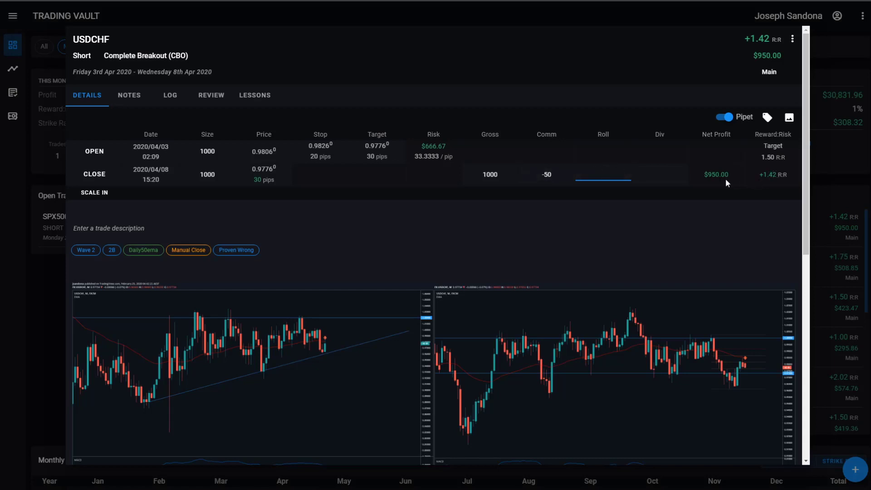
mouse_move(754, 188)
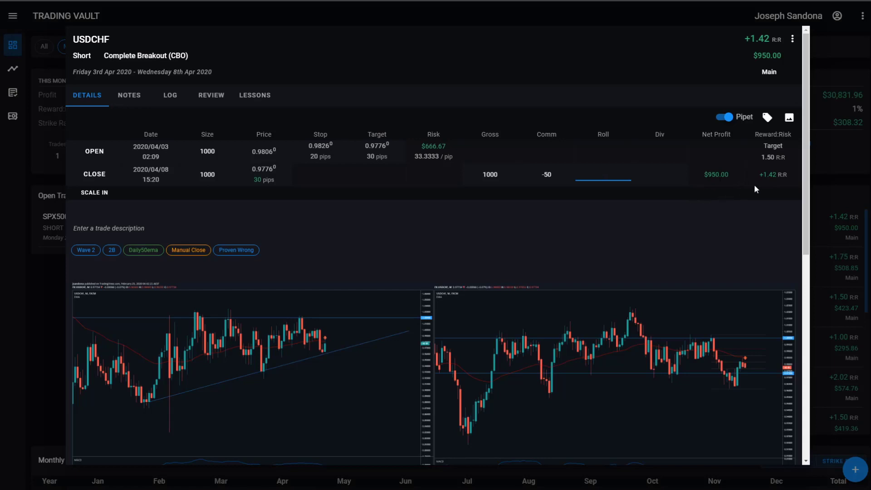
mouse_move(664, 192)
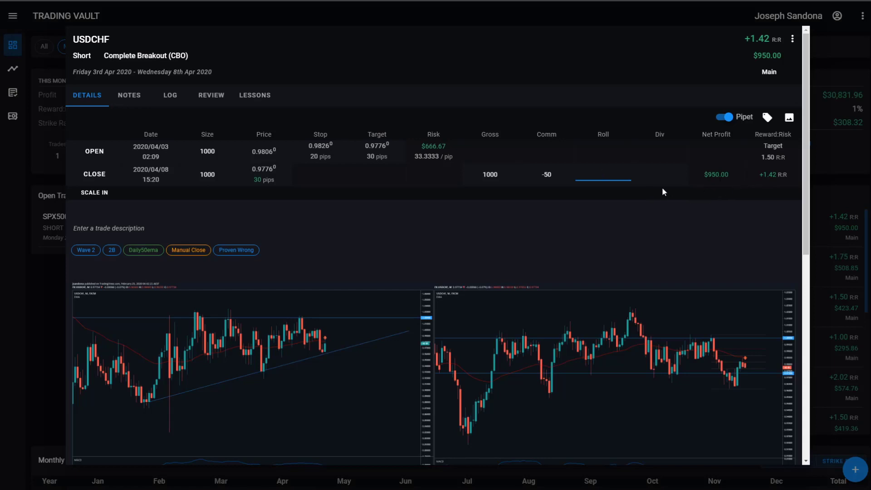
left_click(602, 174)
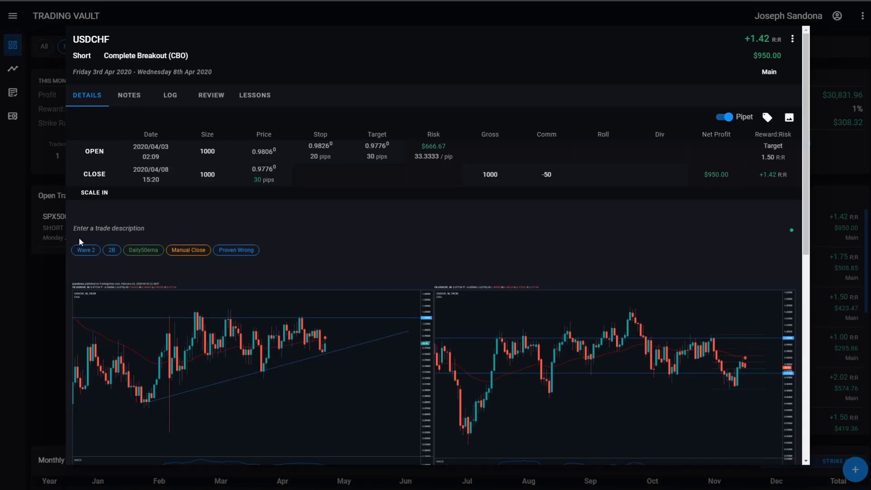
Write the trade description: 'Daily is overextended and hitting Daily HSR, W50ema, M50ema...'.
left_click(109, 228)
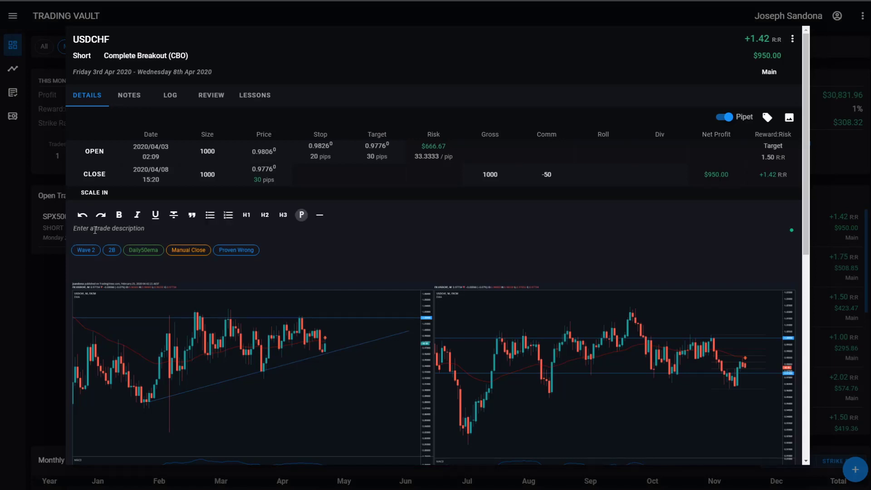
type("Daily is overextended and hitting Daily HSR, W50ema, M50ema...")
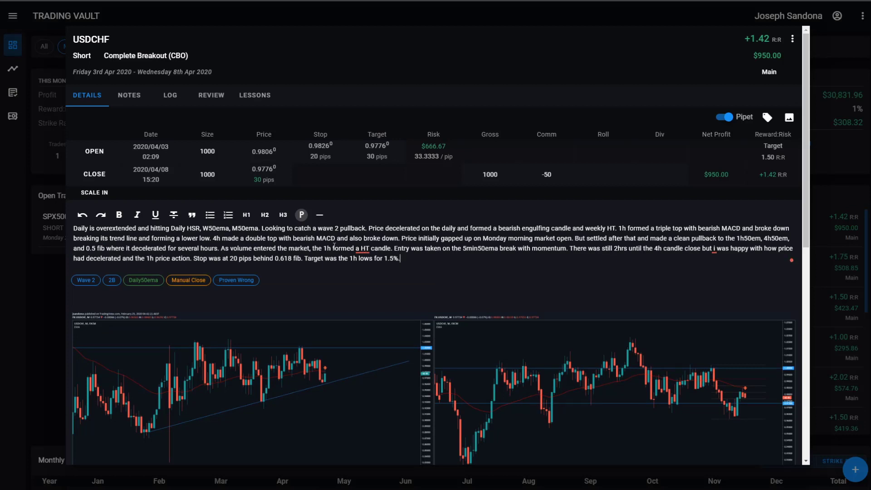
mouse_move(208, 217)
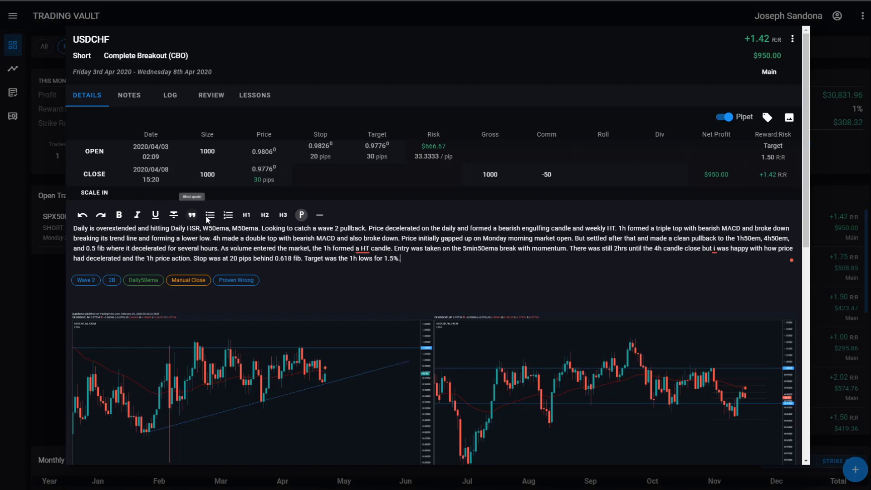
Add an H1 heading 'Insights' beneath the description and finish editing.
left_click(211, 215)
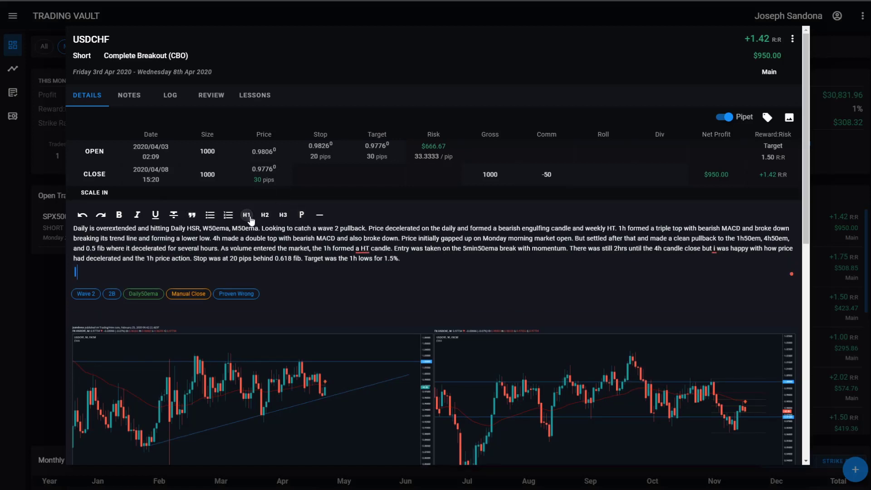
type("Insights")
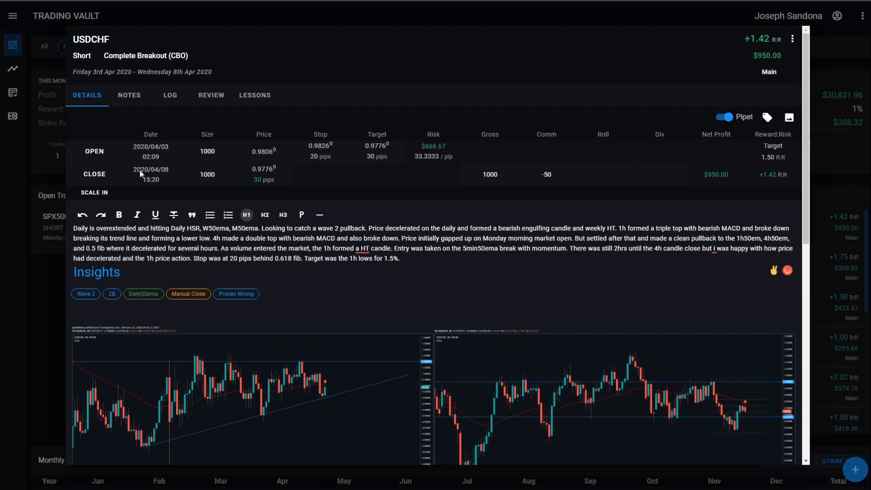
left_click(129, 95)
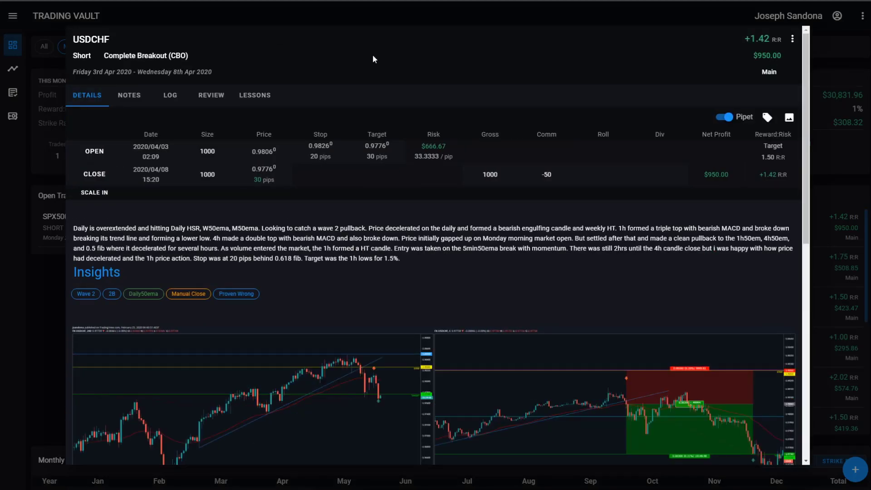
mouse_move(369, 69)
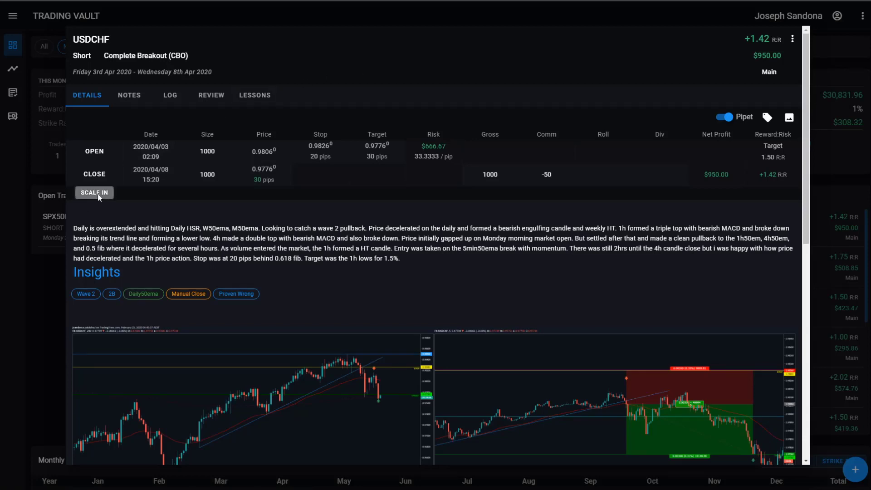
Date the scale-in opening entry April 3 at 15:40.
left_click(94, 192)
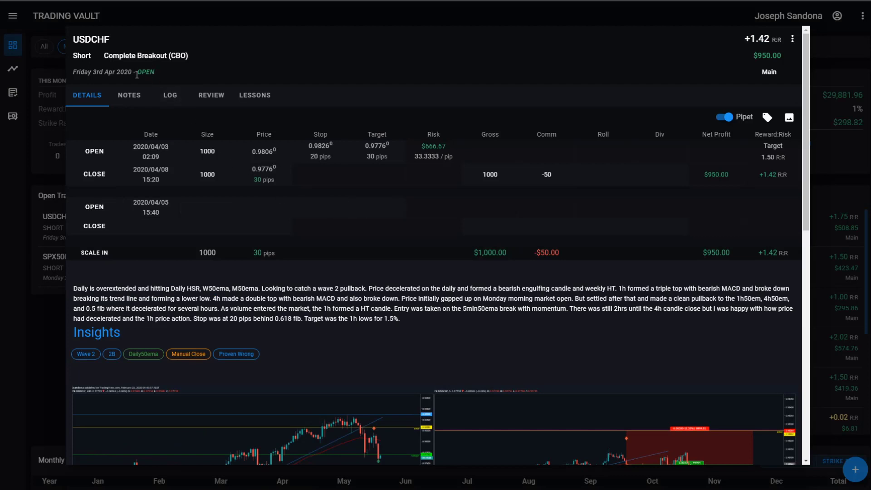
mouse_move(161, 198)
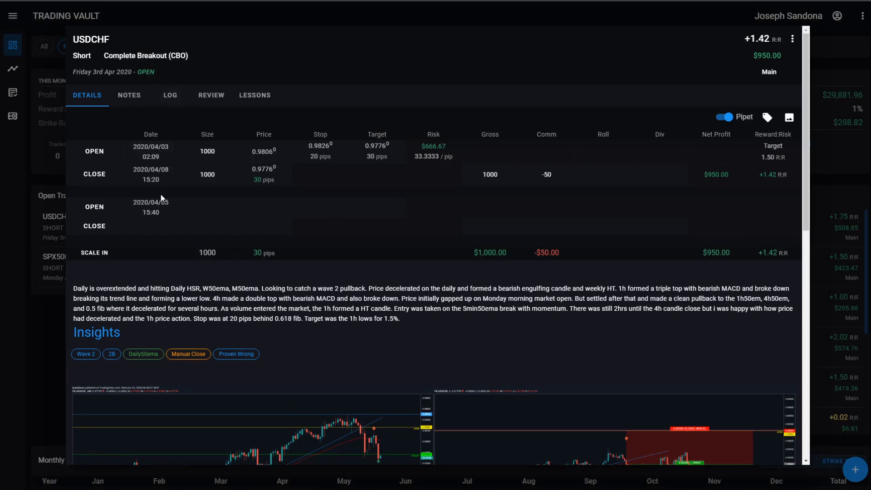
left_click(151, 207)
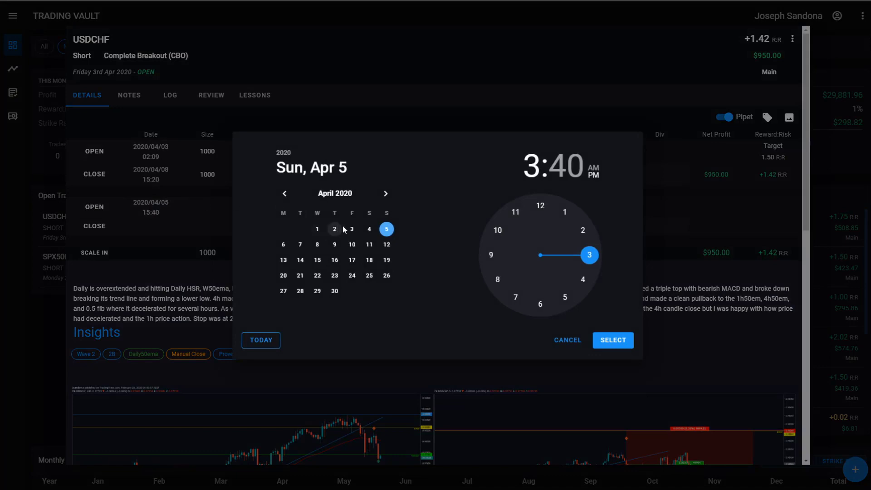
left_click(351, 229)
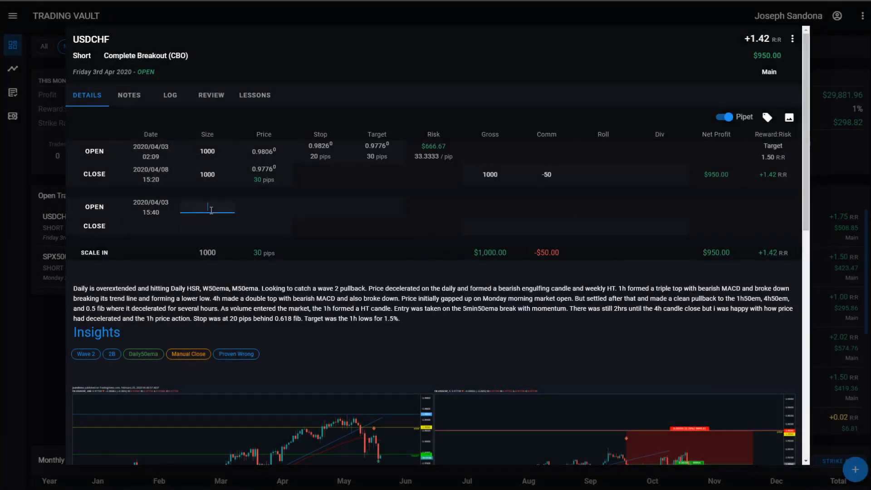
Enter the scale-in open: 1000 units at 0.9790, stop 0.9800, target 0.9700.
type("1000")
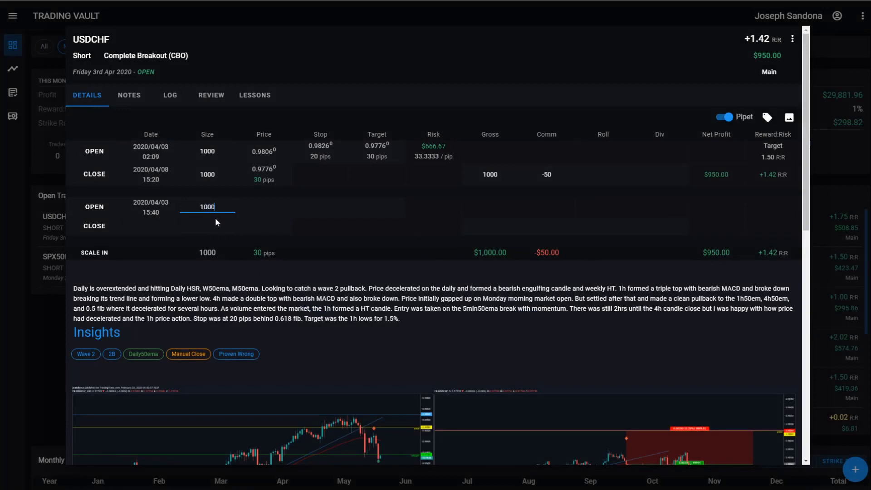
type("0.9790")
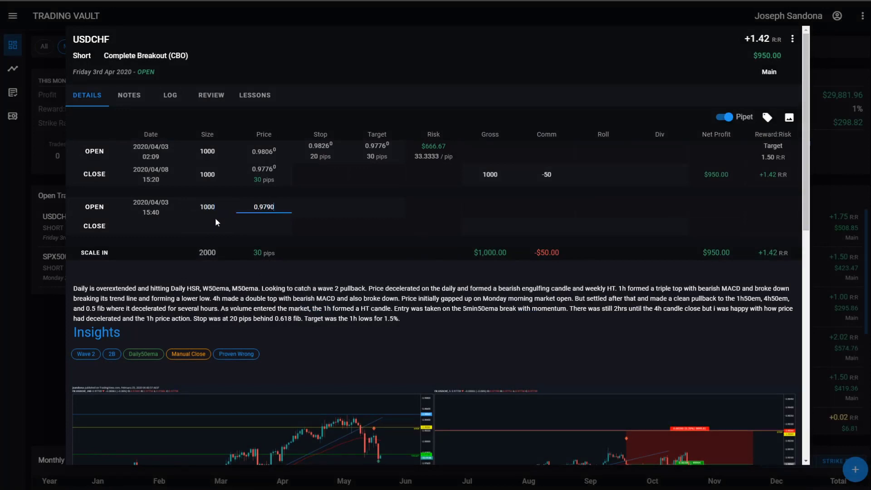
type("0.9800")
left_click(376, 206)
type("0.9700")
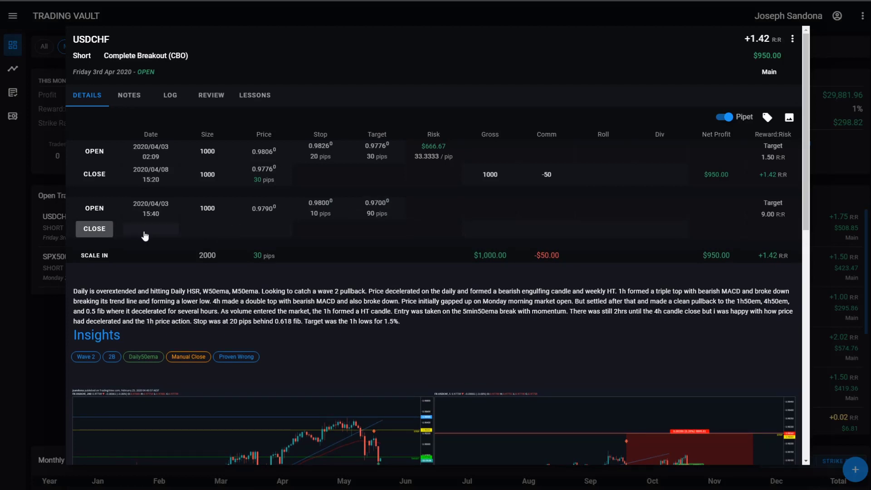
Date the first partial exit April 7 at 5:41 PM.
left_click(150, 228)
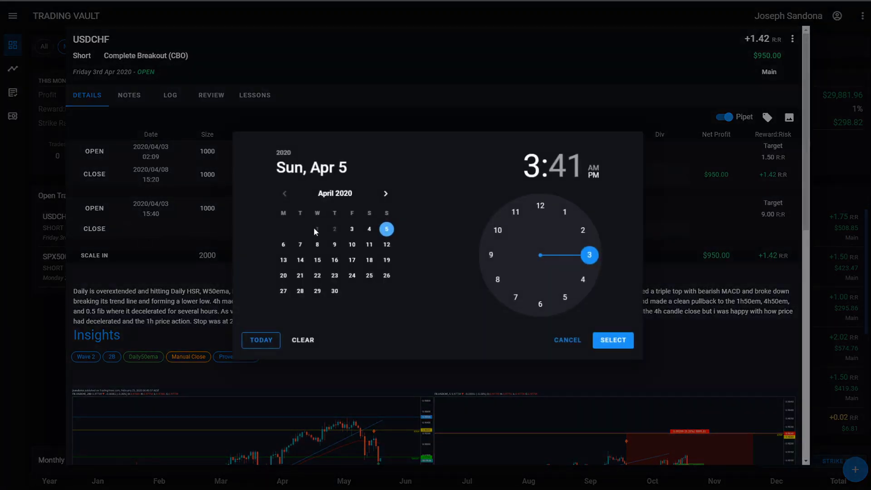
left_click(299, 245)
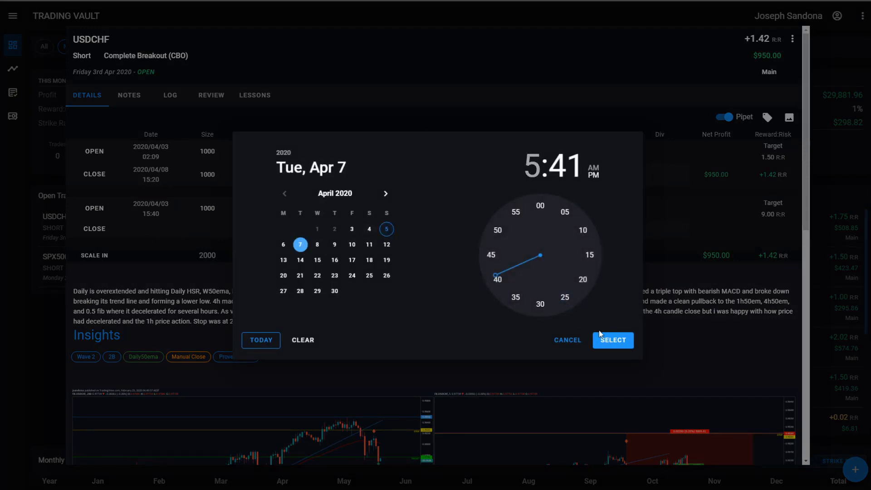
left_click(613, 340)
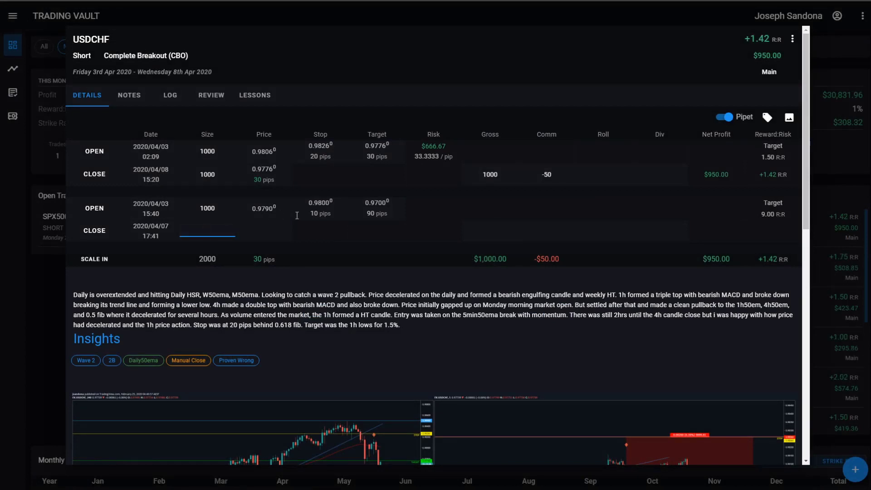
Enter the first exit: 500 units at 0.975 with -10 commission, netting $490.
type("500")
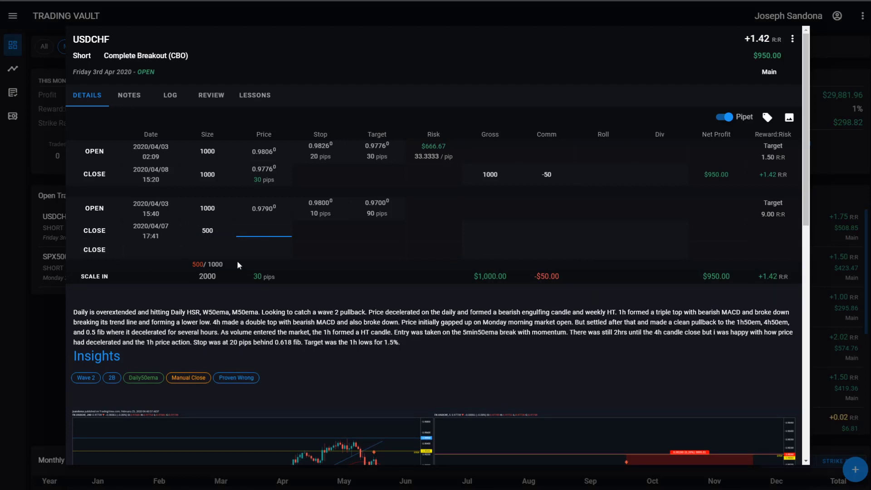
left_click(263, 230)
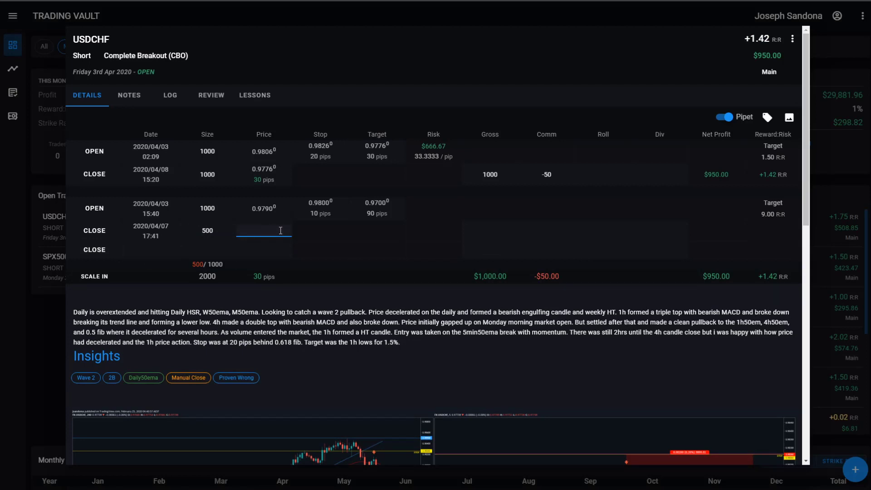
type("0.9750")
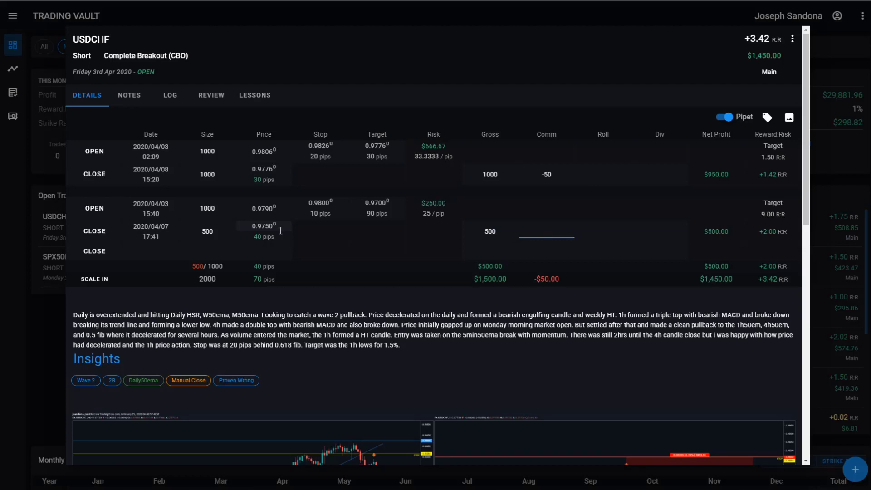
type("-10")
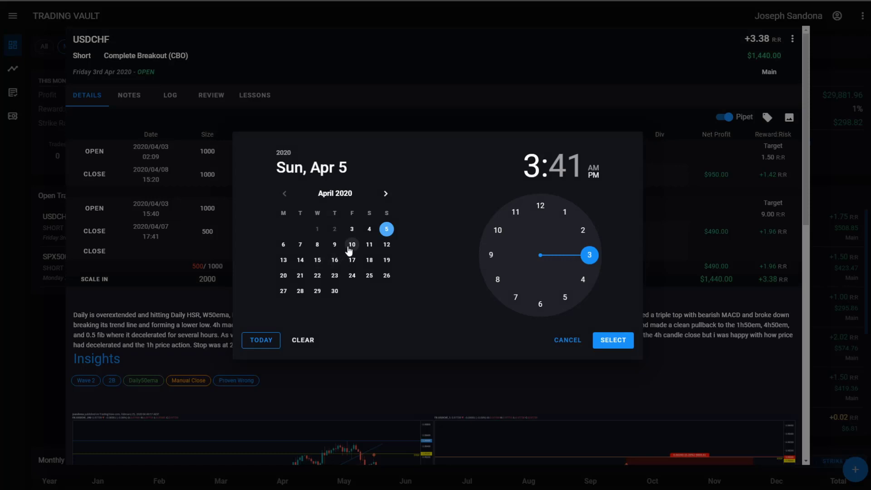
Date the second exit April 10 at 15:41 and close 500 units at 0.9700, totalling $1,930.
left_click(352, 245)
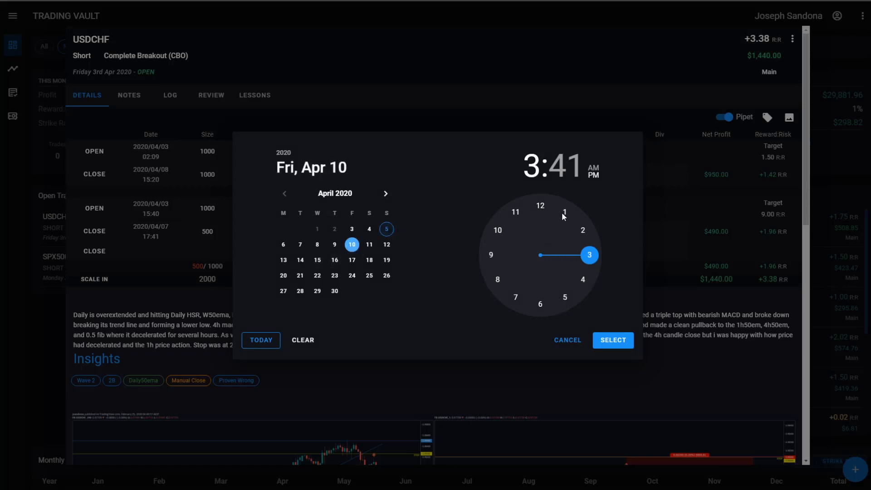
left_click(613, 339)
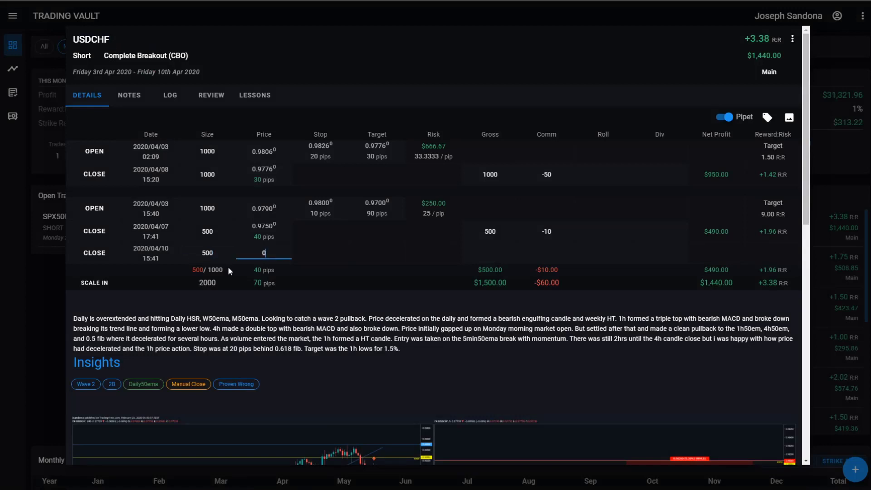
type("0.97000")
left_click(490, 254)
type("500")
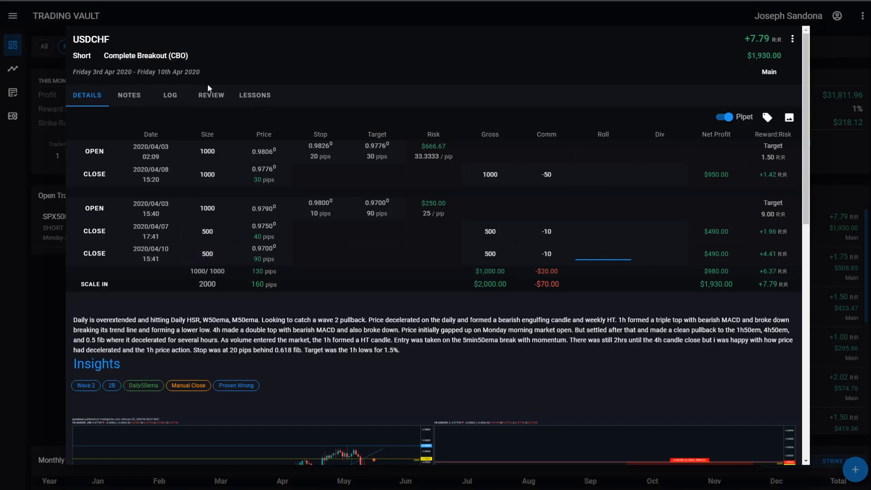
mouse_move(670, 248)
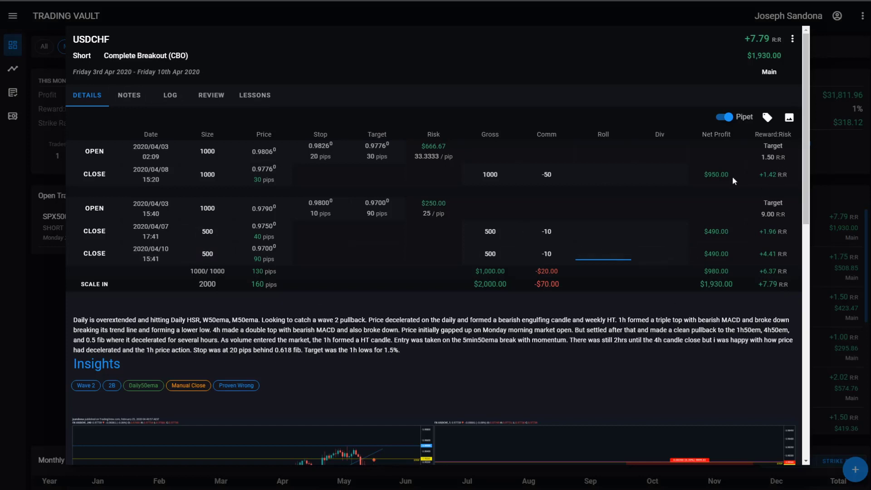
mouse_move(755, 180)
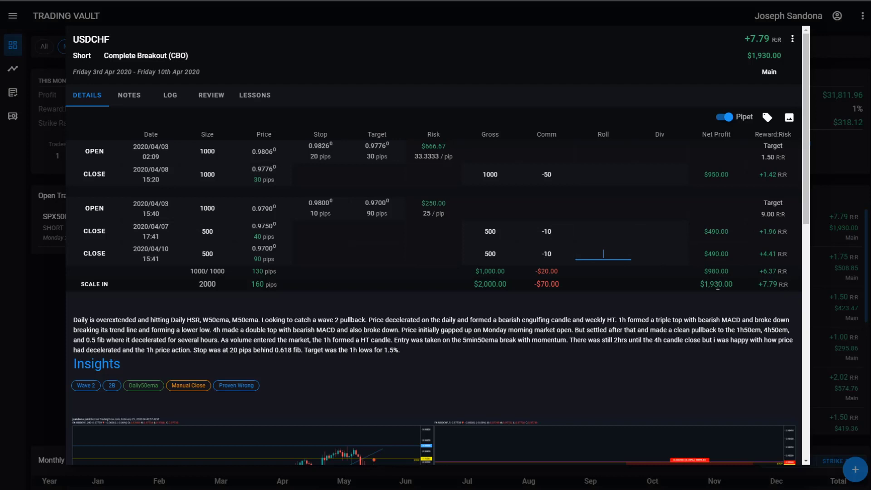
mouse_move(307, 63)
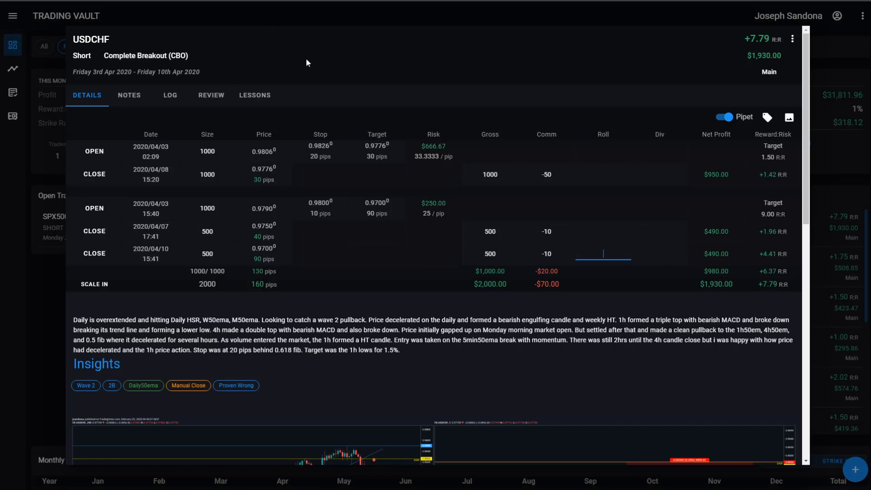
mouse_move(754, 51)
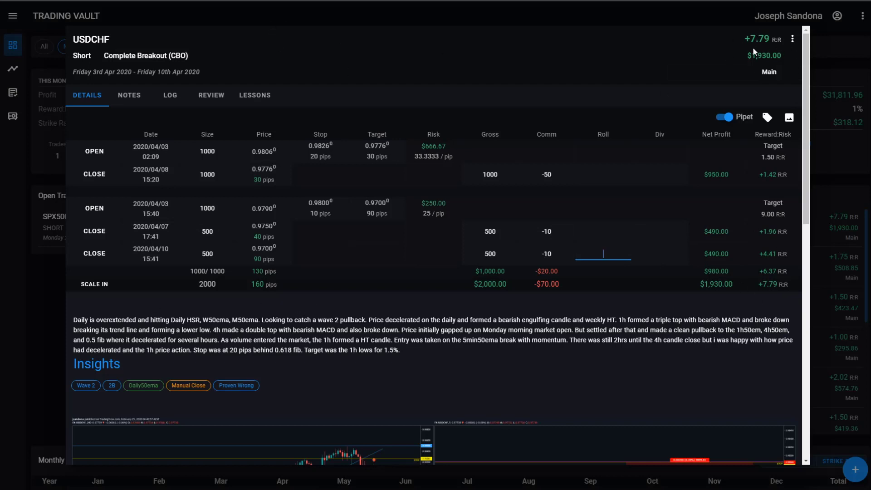
mouse_move(711, 53)
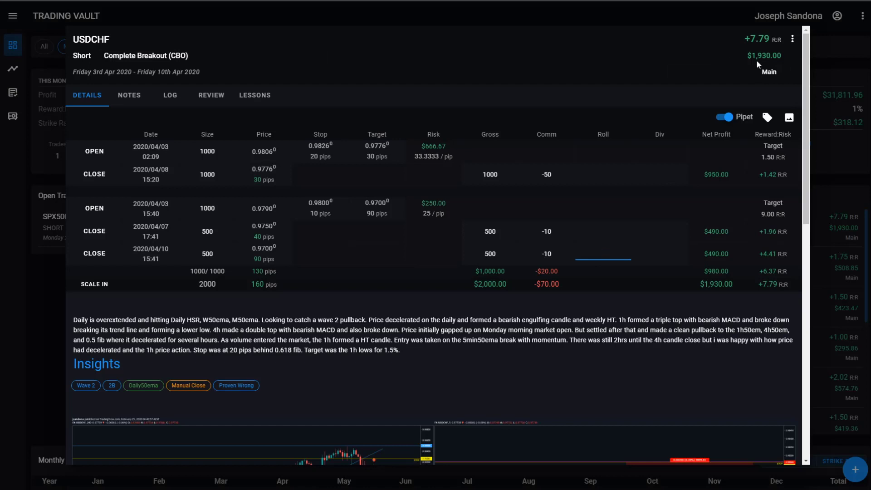
mouse_move(660, 64)
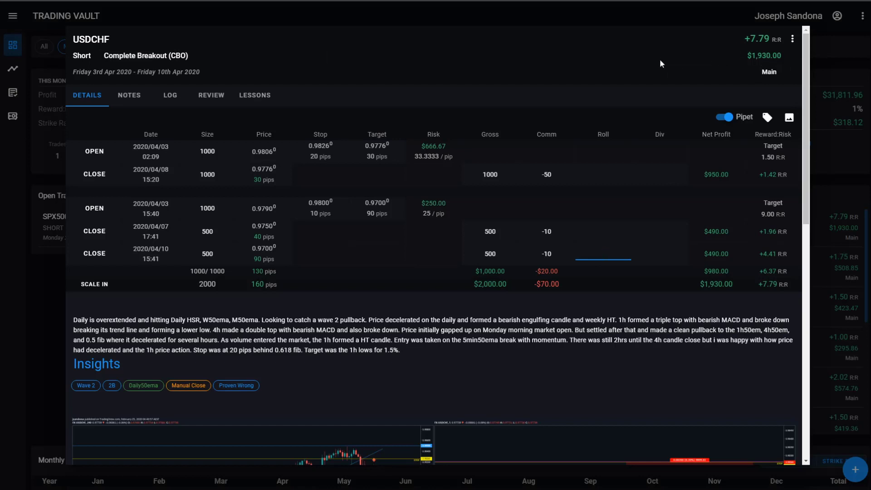
mouse_move(108, 248)
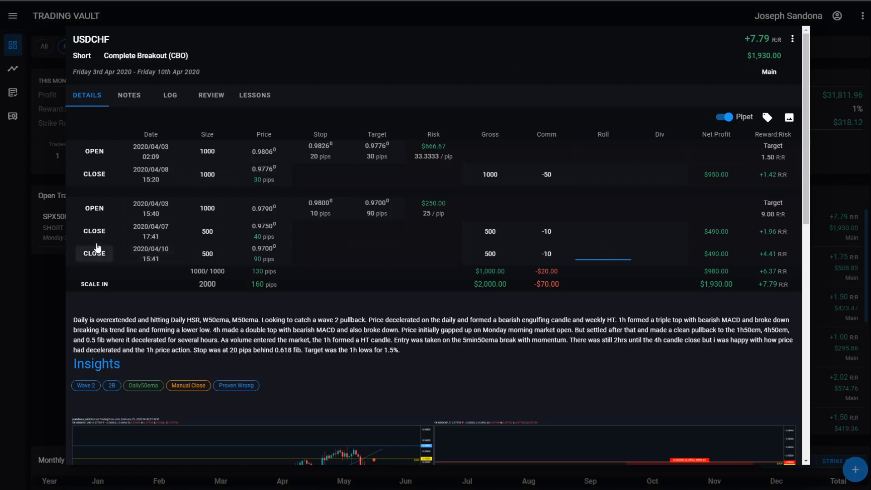
left_click(94, 209)
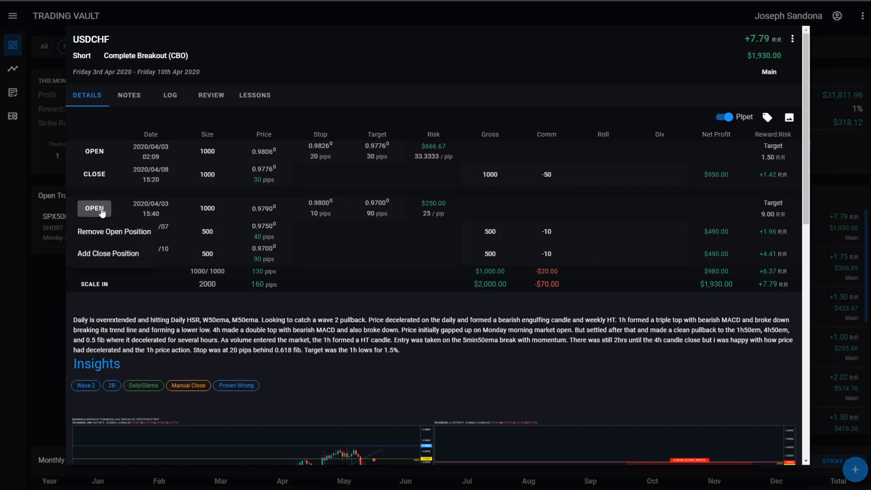
mouse_move(114, 257)
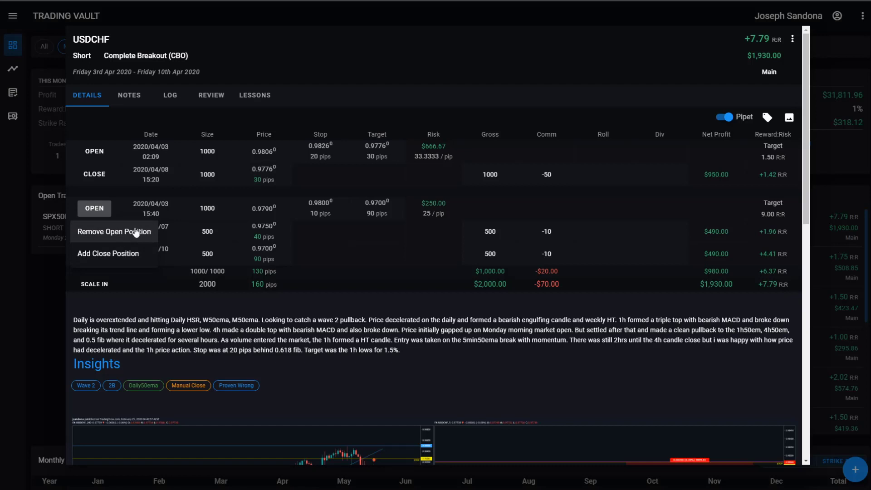
left_click(149, 55)
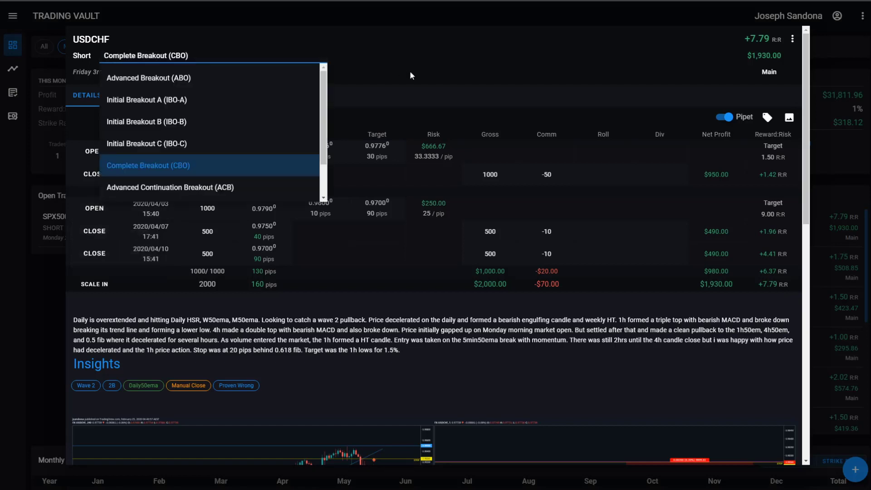
left_click(147, 165)
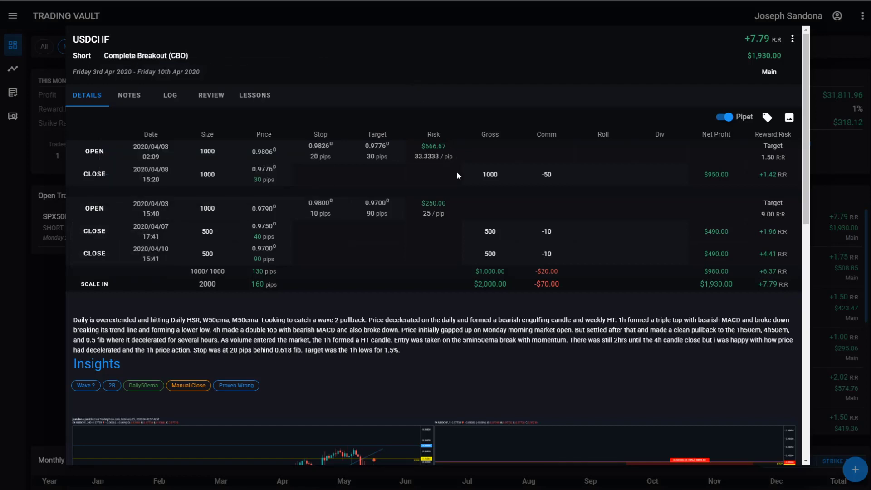